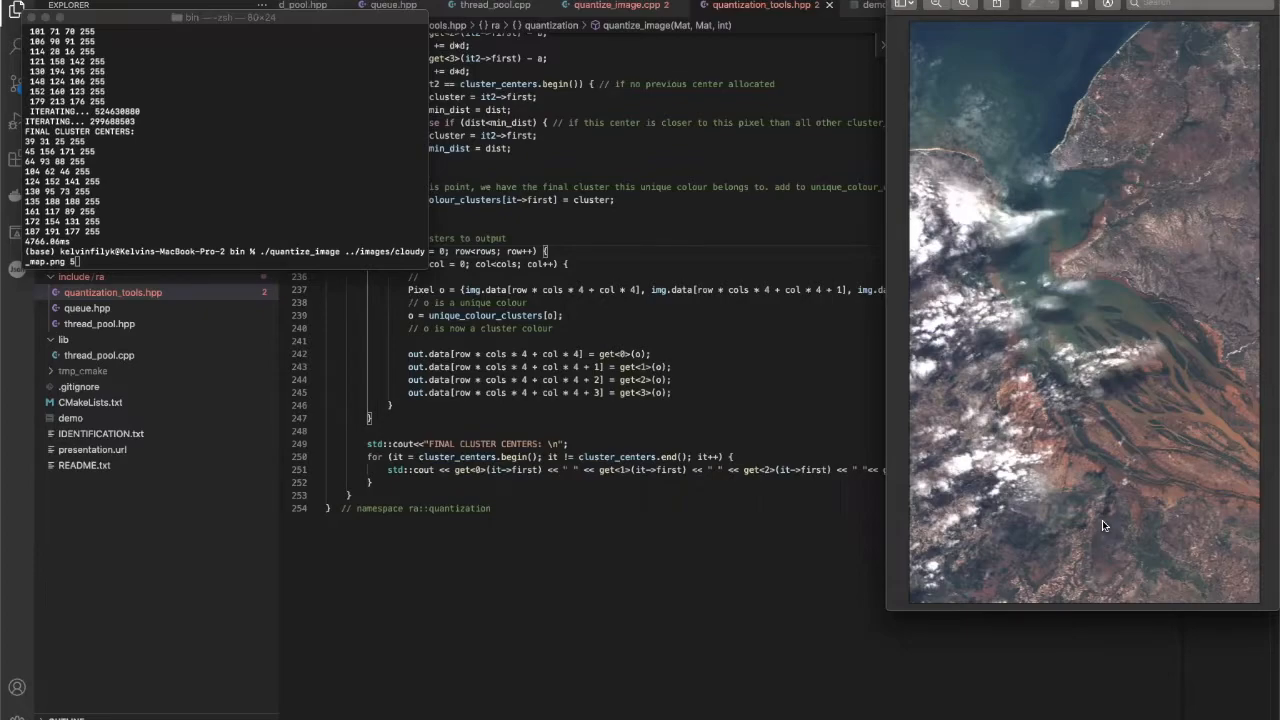
pyautogui.moveTo(912, 340)
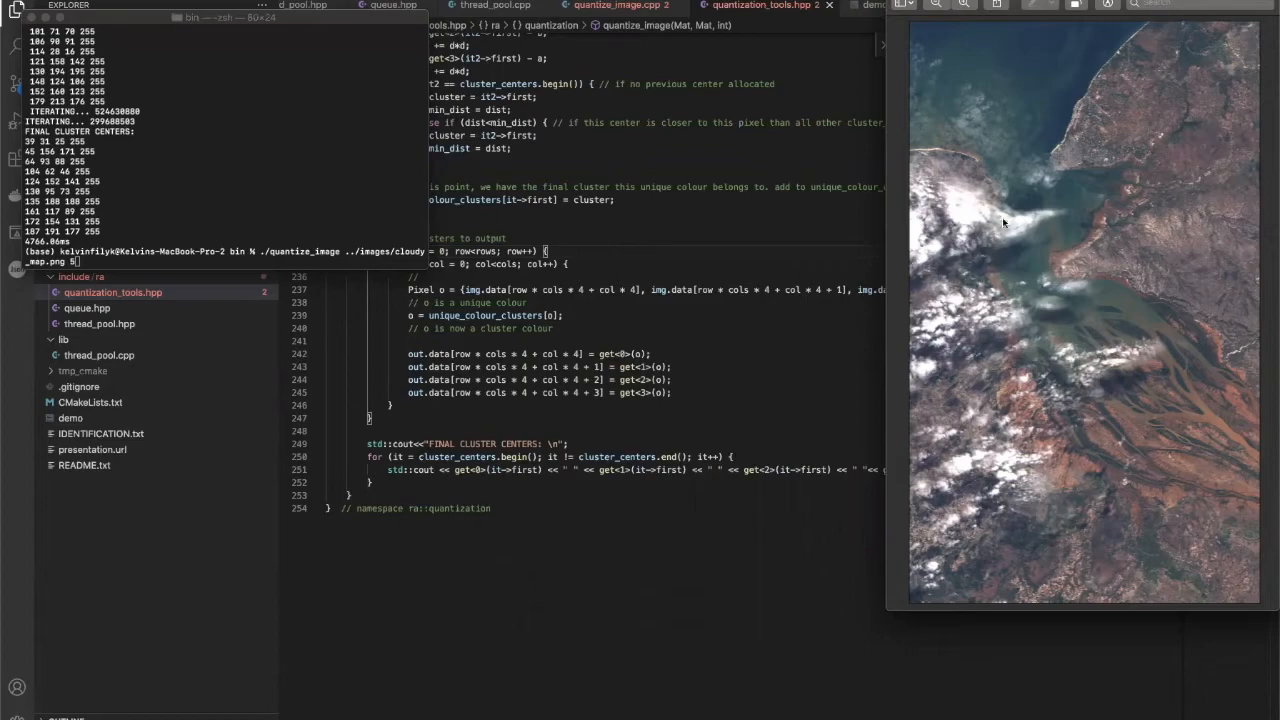
pyautogui.moveTo(1272, 548)
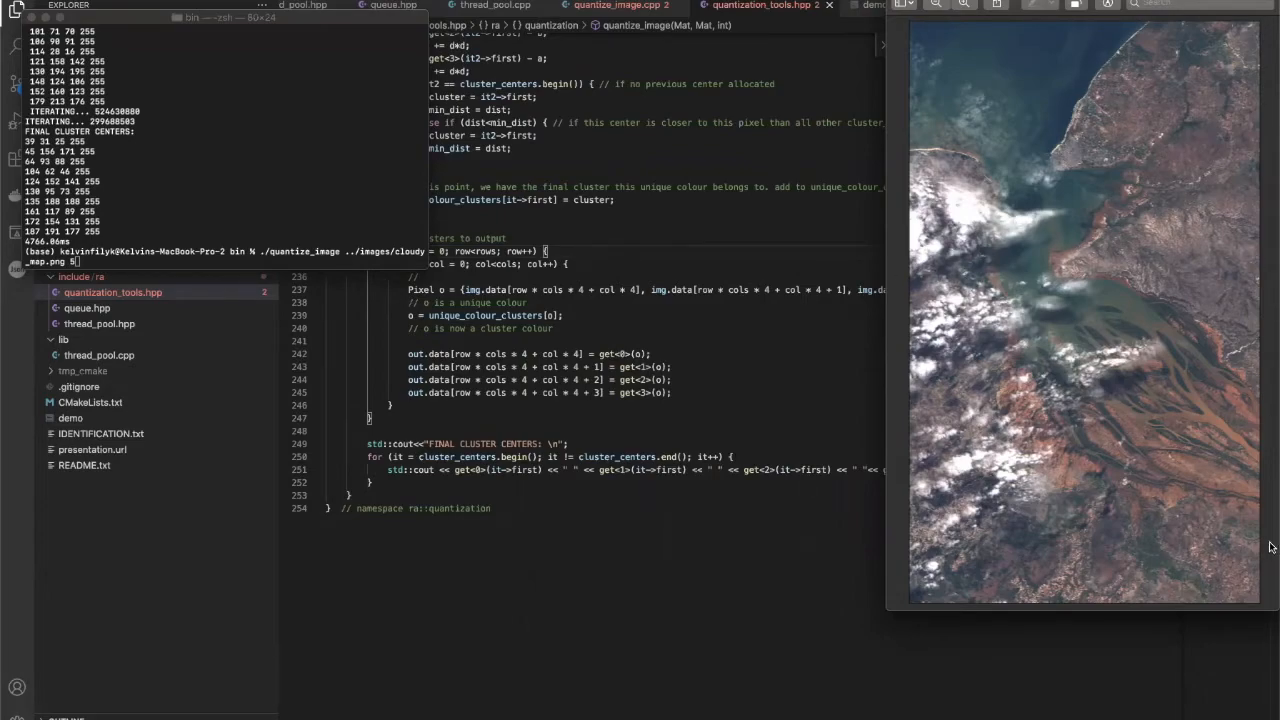
pyautogui.moveTo(912, 36)
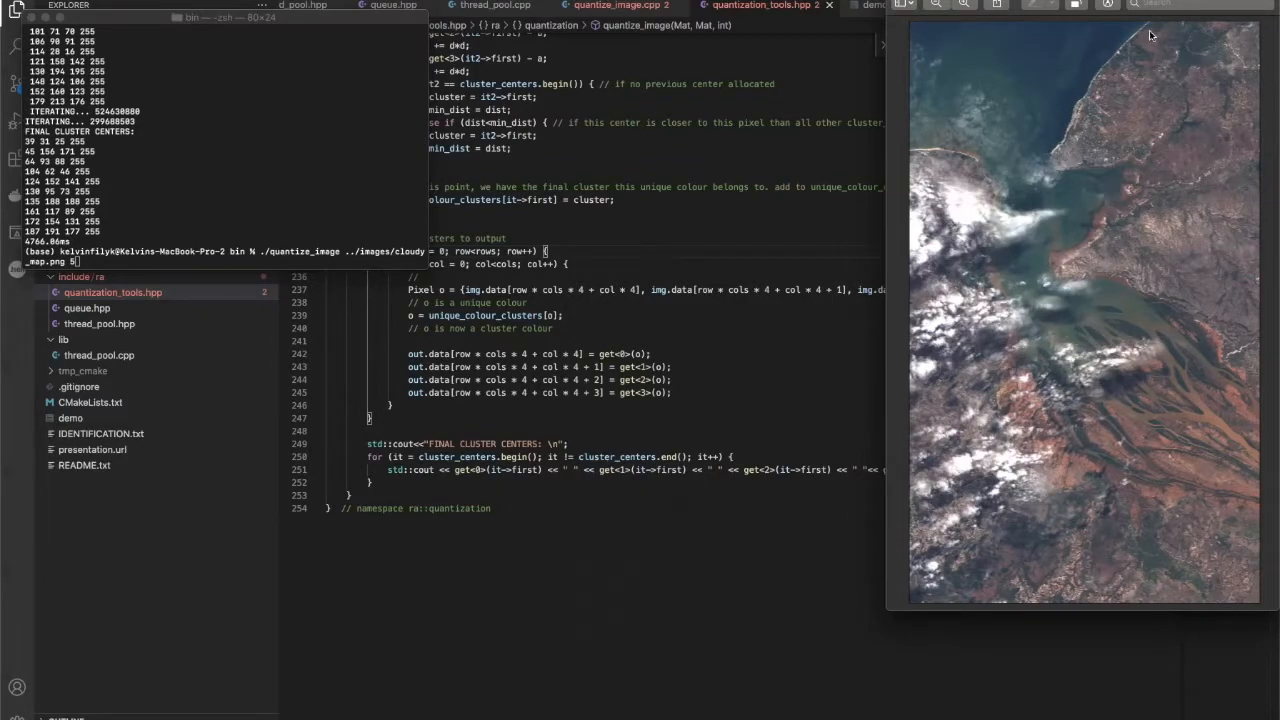
pyautogui.moveTo(1168, 444)
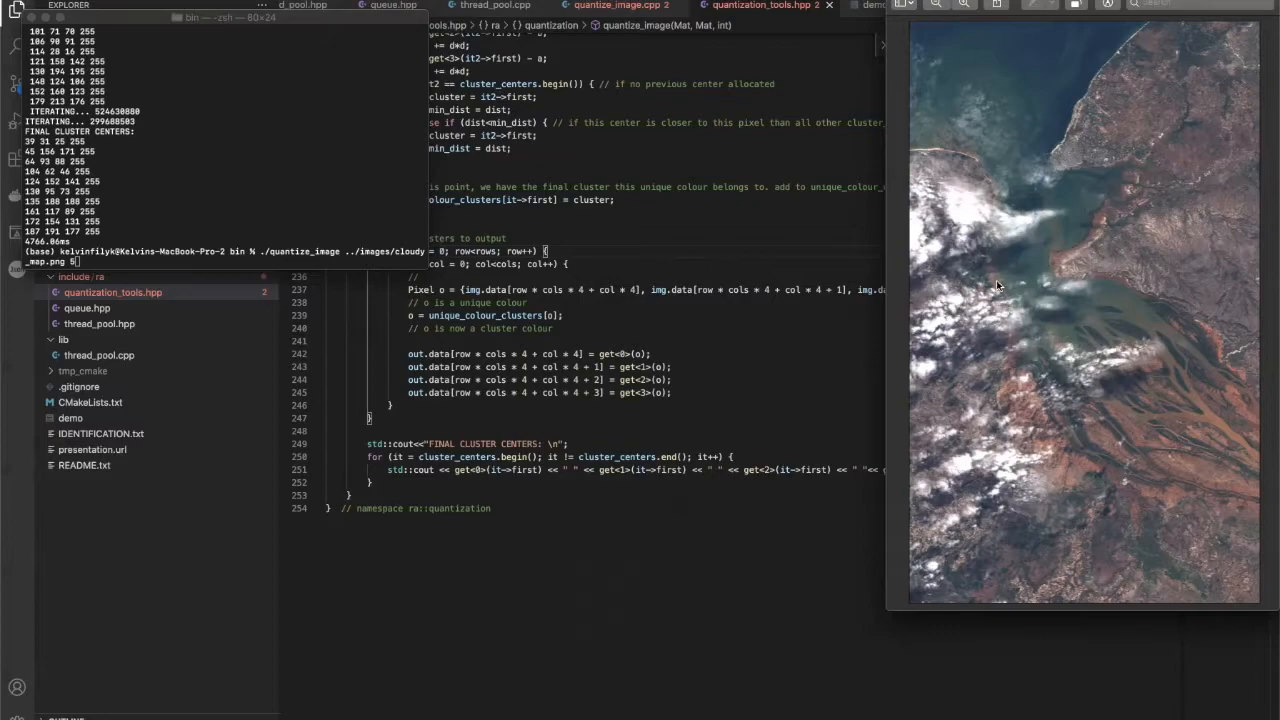
pyautogui.moveTo(940, 150)
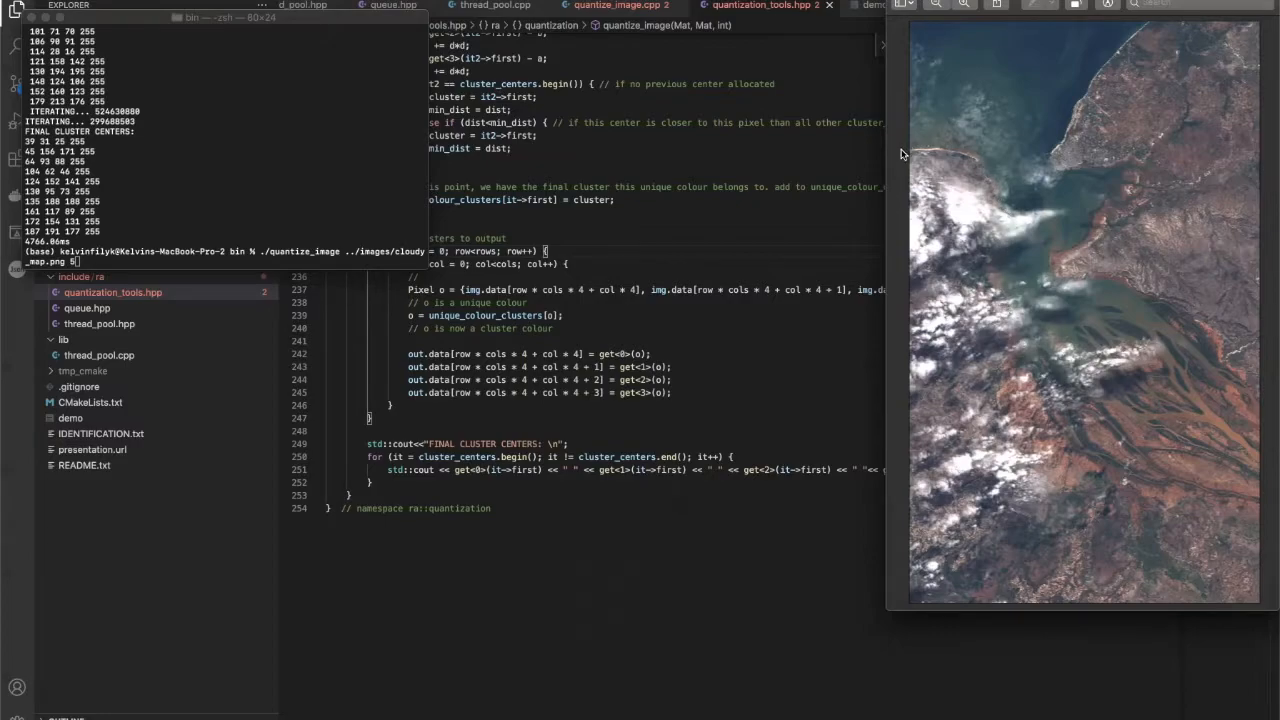
pyautogui.moveTo(1188, 100)
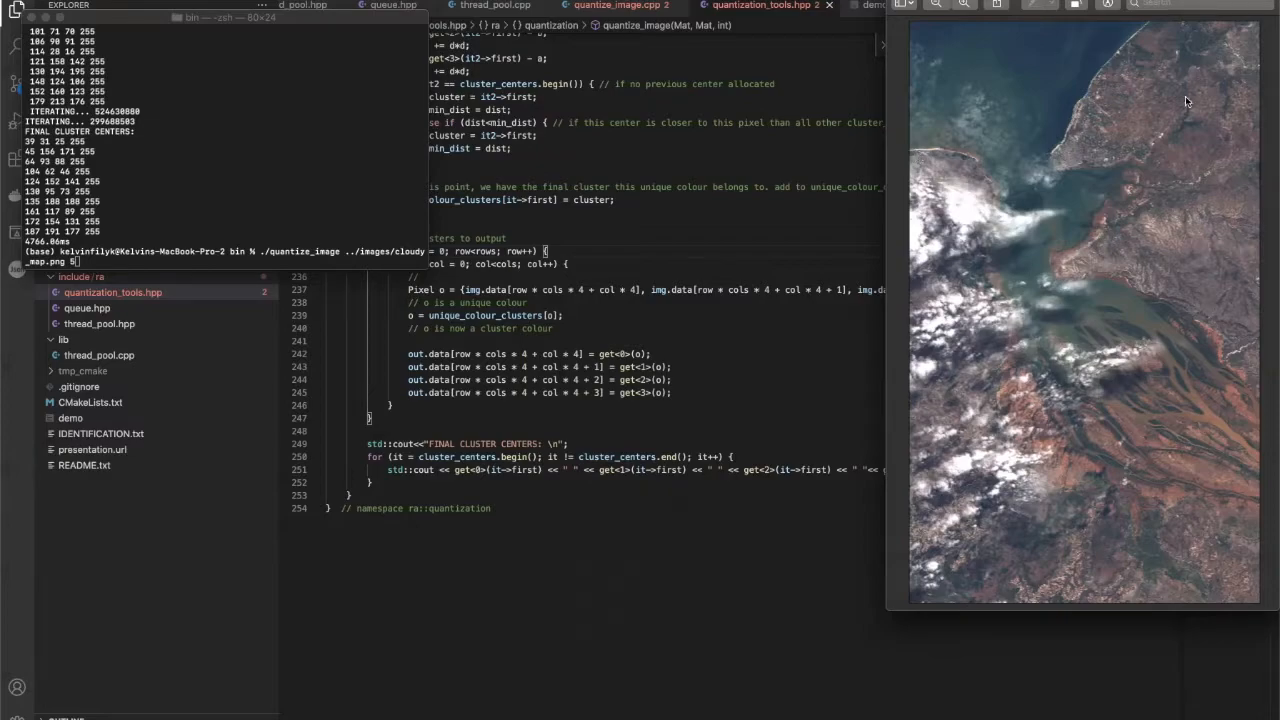
pyautogui.moveTo(1194, 14)
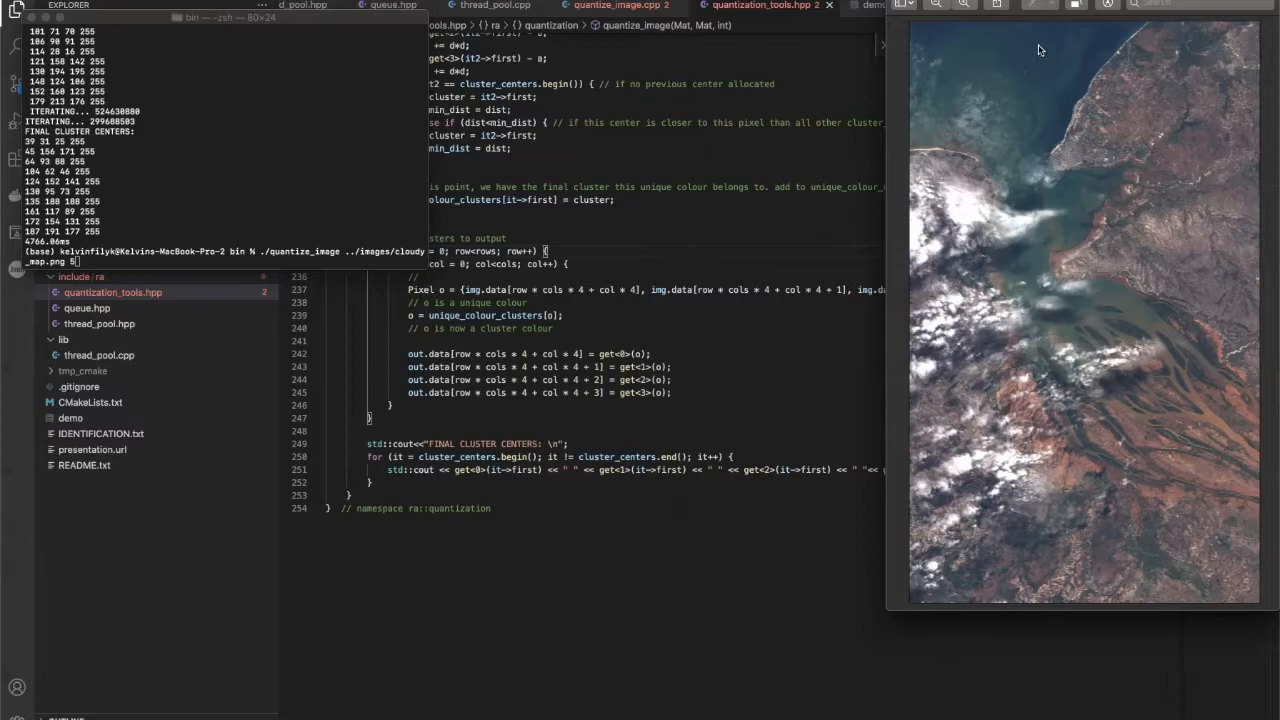
pyautogui.moveTo(1024, 56)
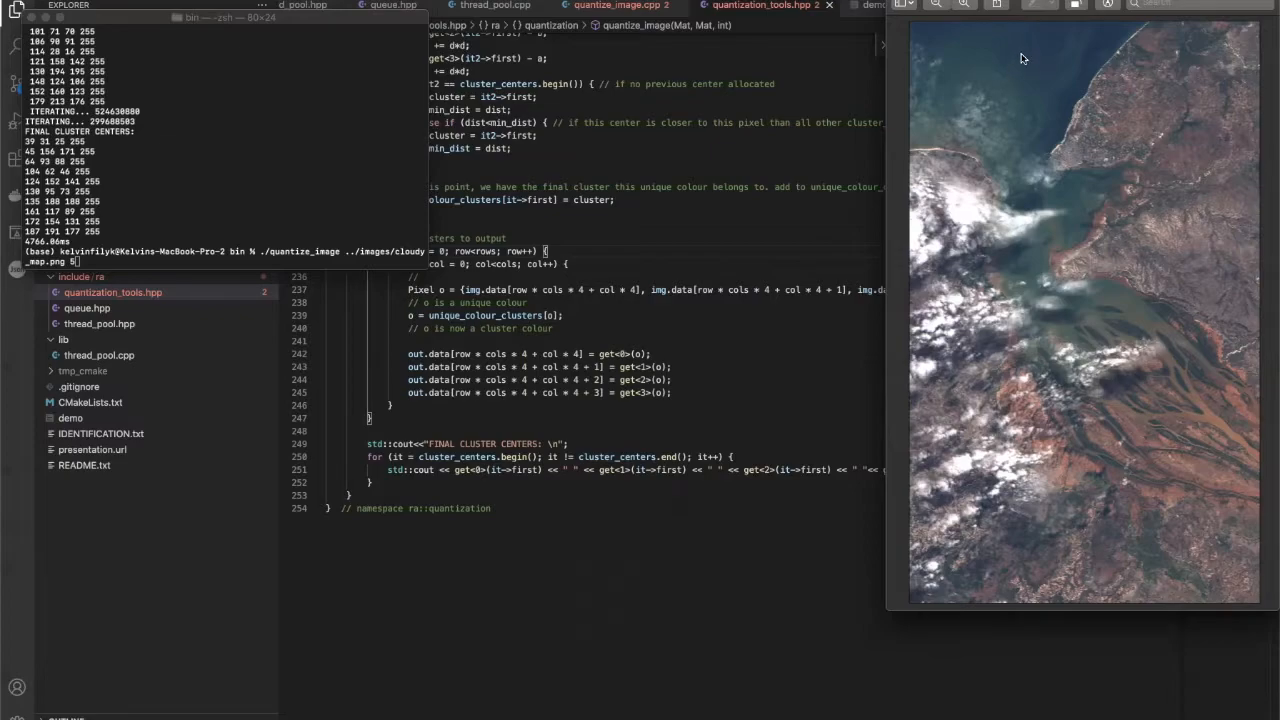
pyautogui.moveTo(1030, 58)
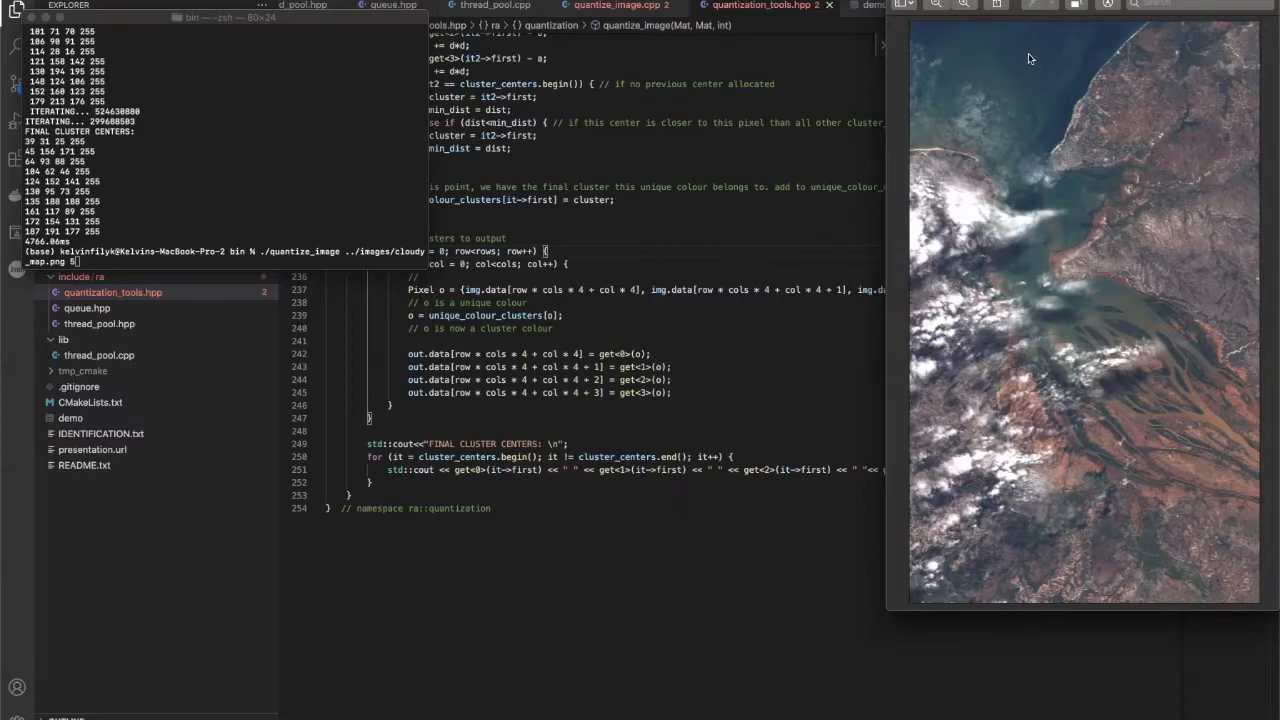
pyautogui.moveTo(1034, 76)
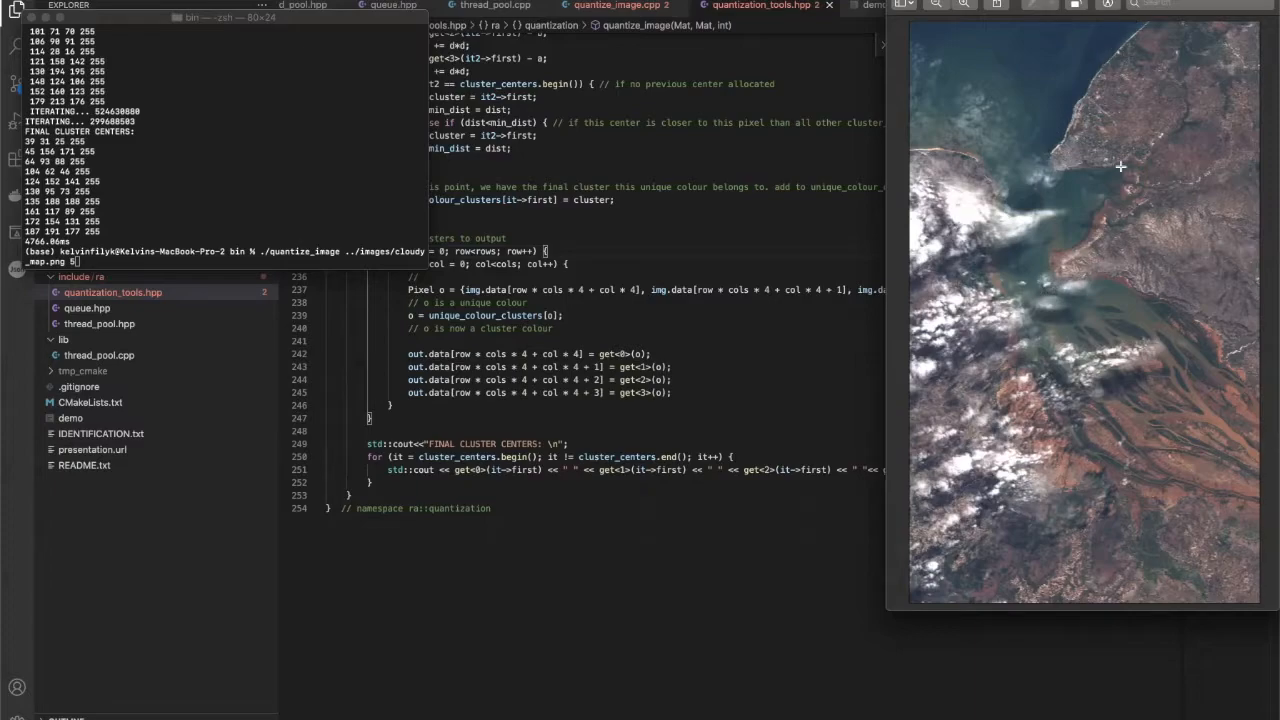
pyautogui.moveTo(1148, 402)
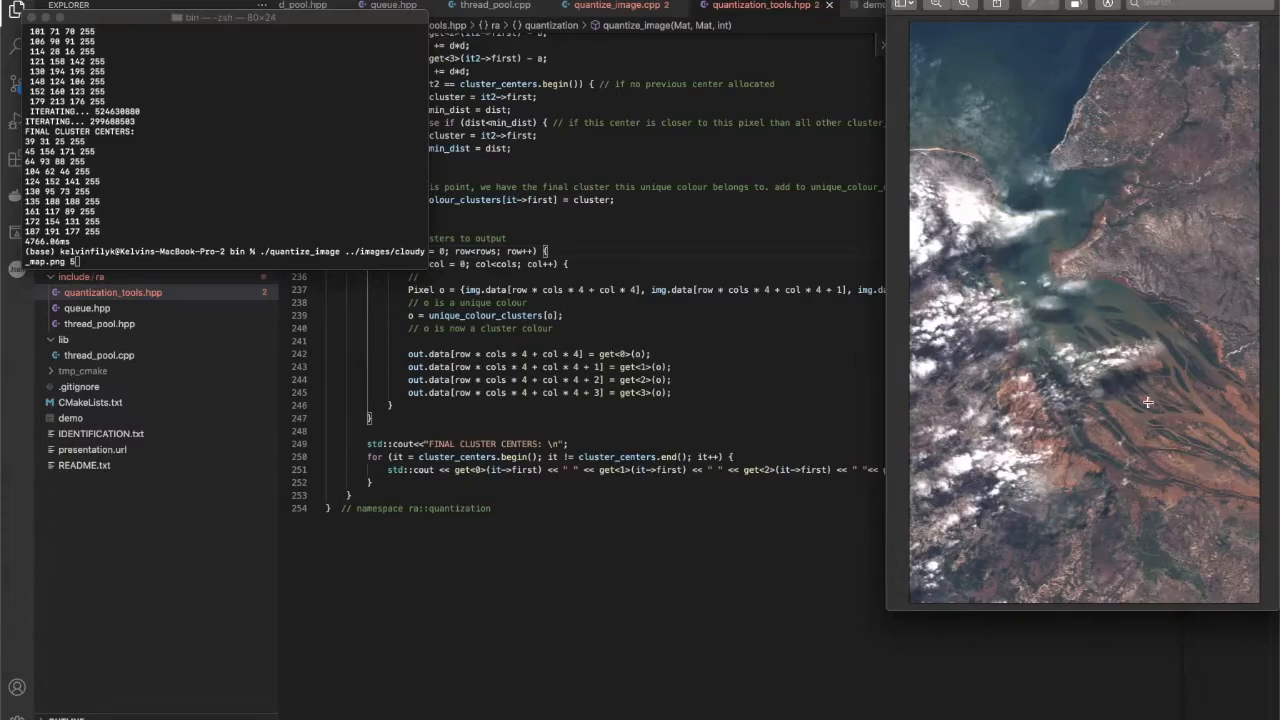
pyautogui.moveTo(908, 84)
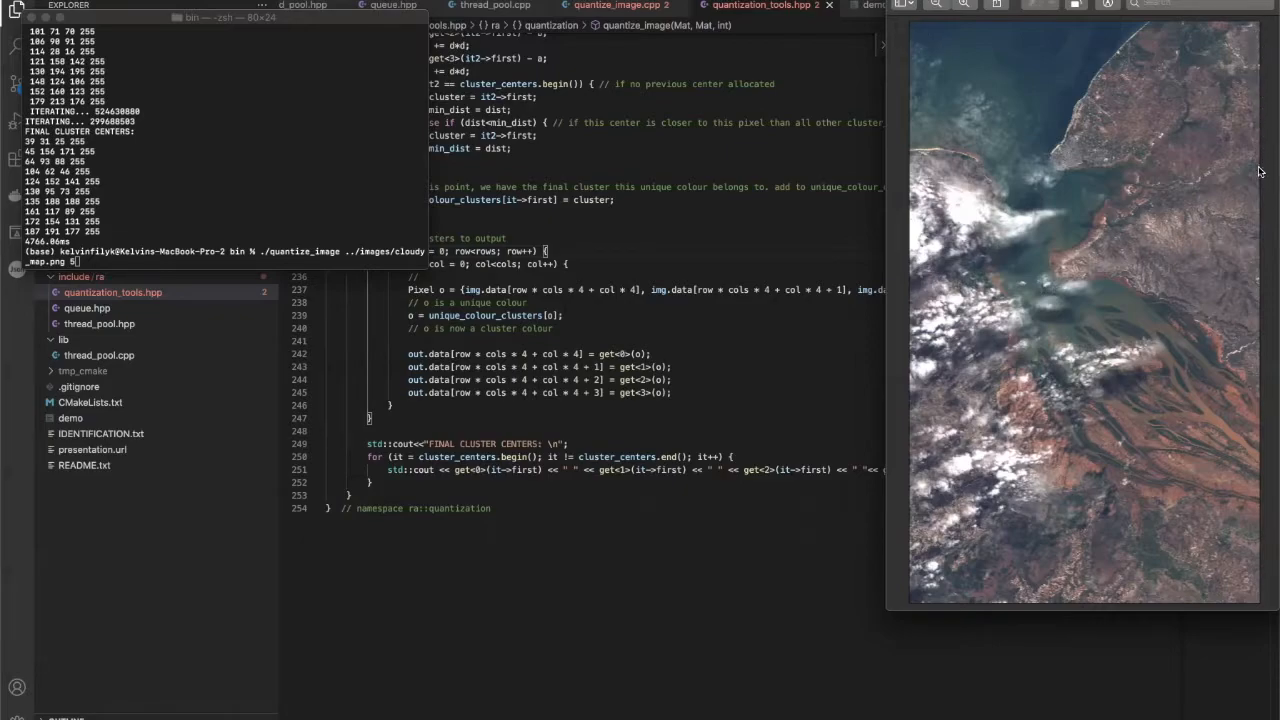
pyautogui.moveTo(1036, 180)
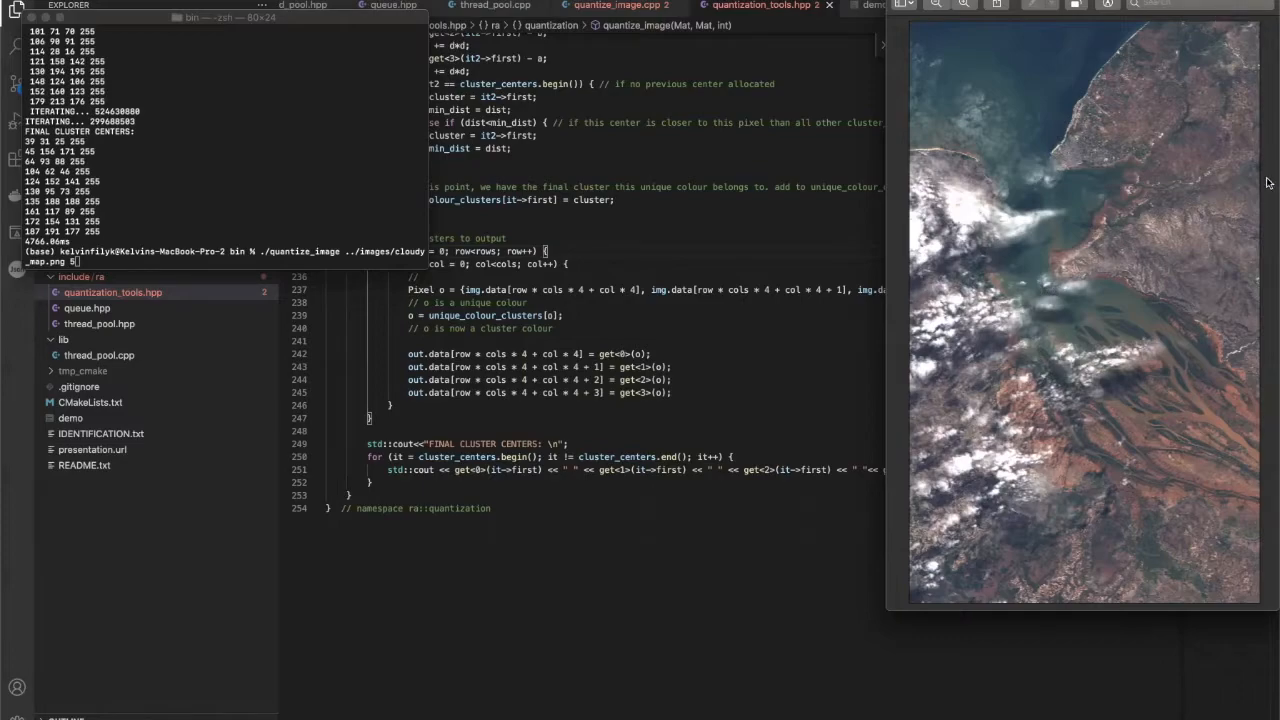
pyautogui.moveTo(1252, 420)
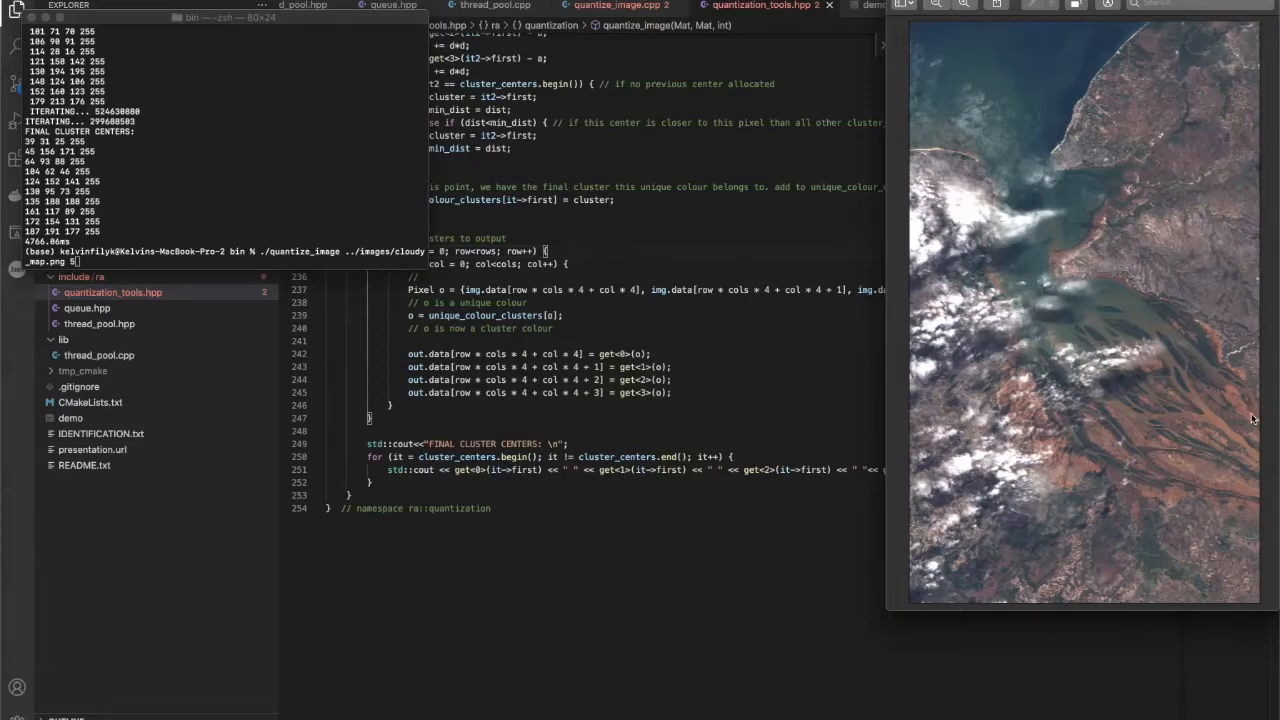
pyautogui.moveTo(1180, 264)
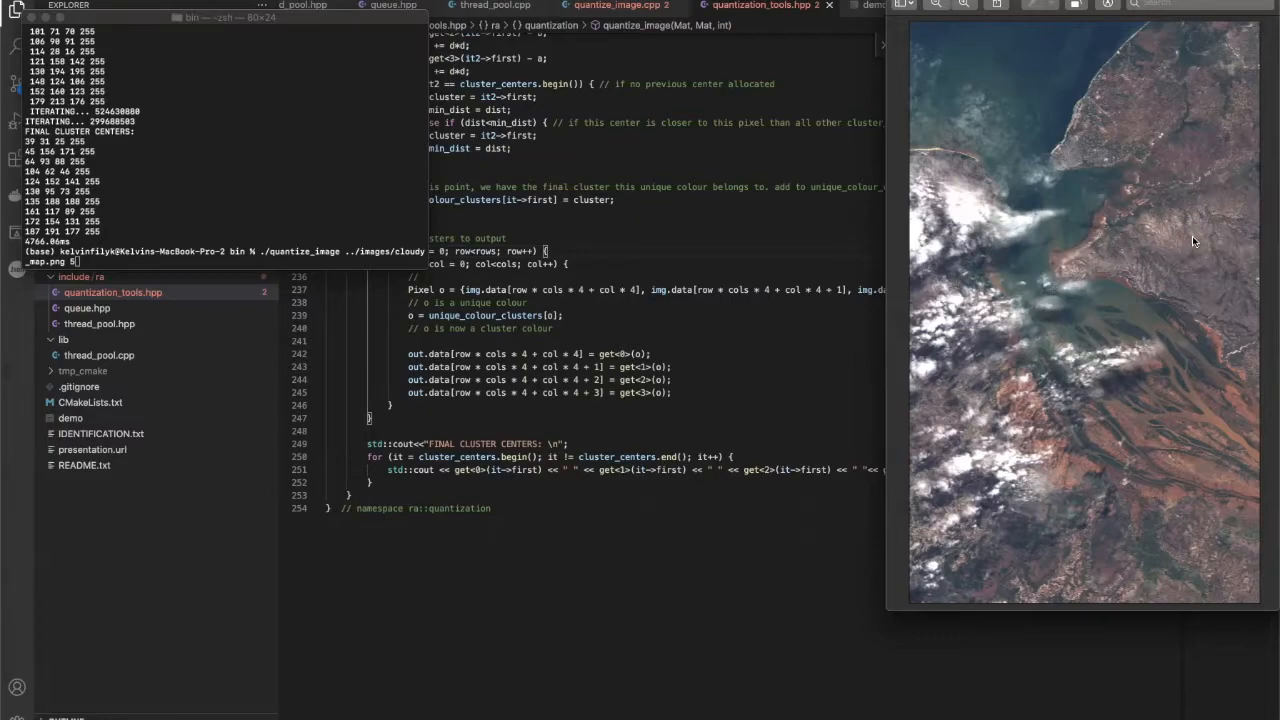
pyautogui.moveTo(1044, 252)
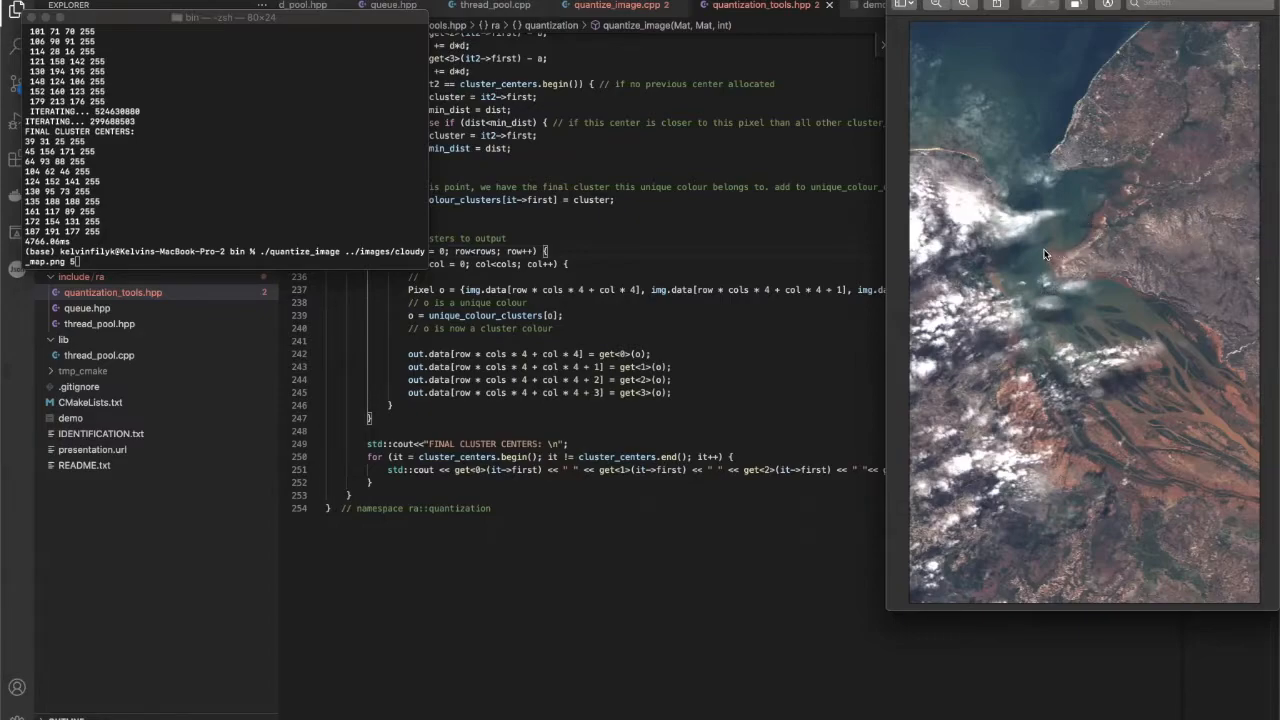
pyautogui.moveTo(1008, 206)
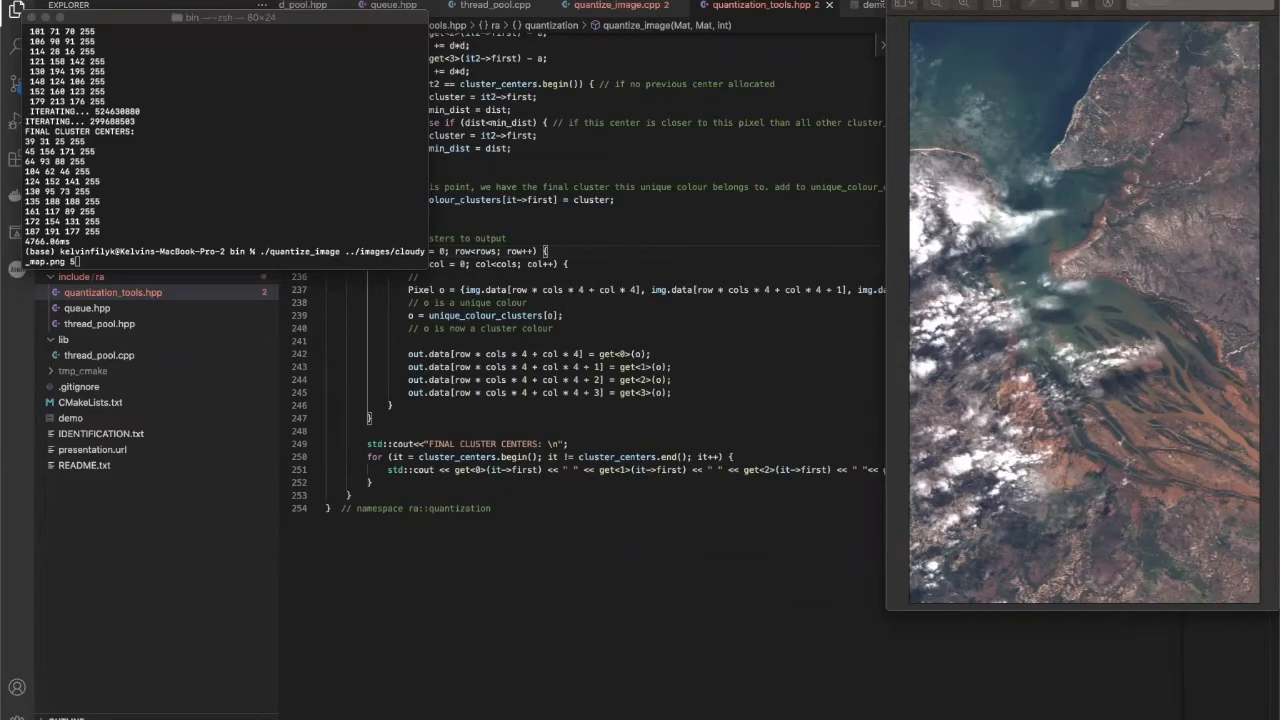
pyautogui.moveTo(320, 196)
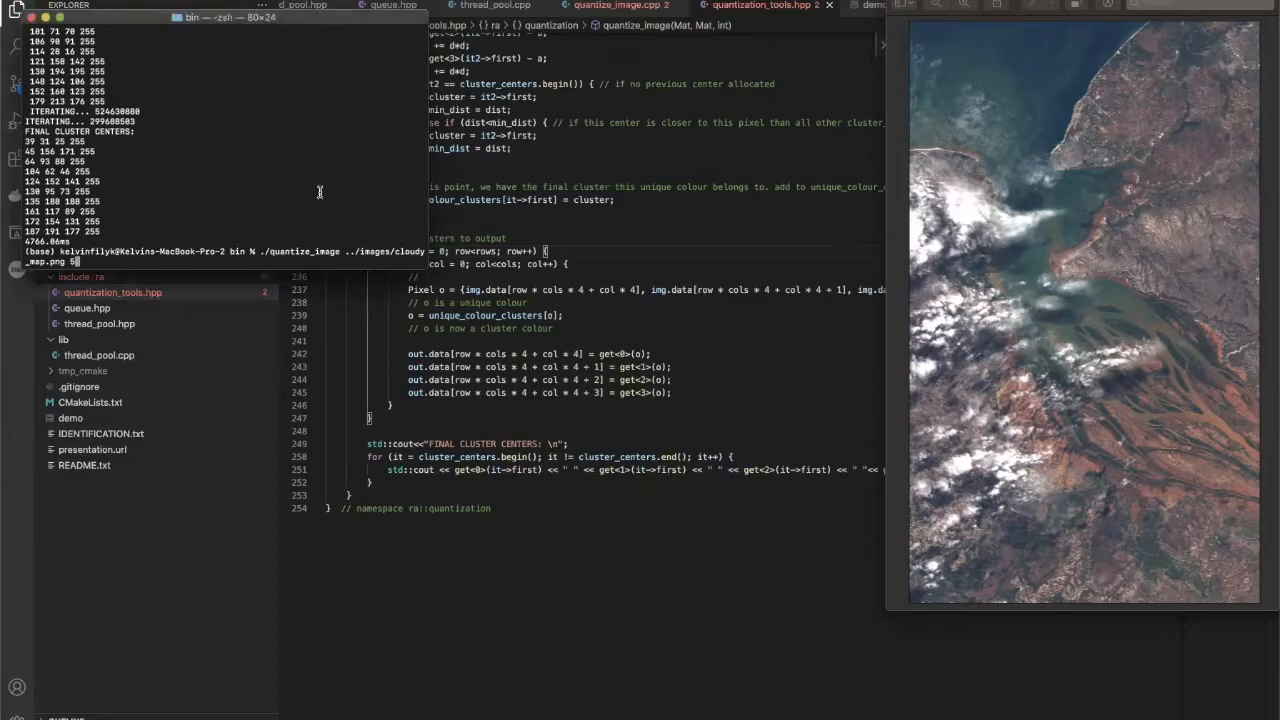
pyautogui.moveTo(1008, 112)
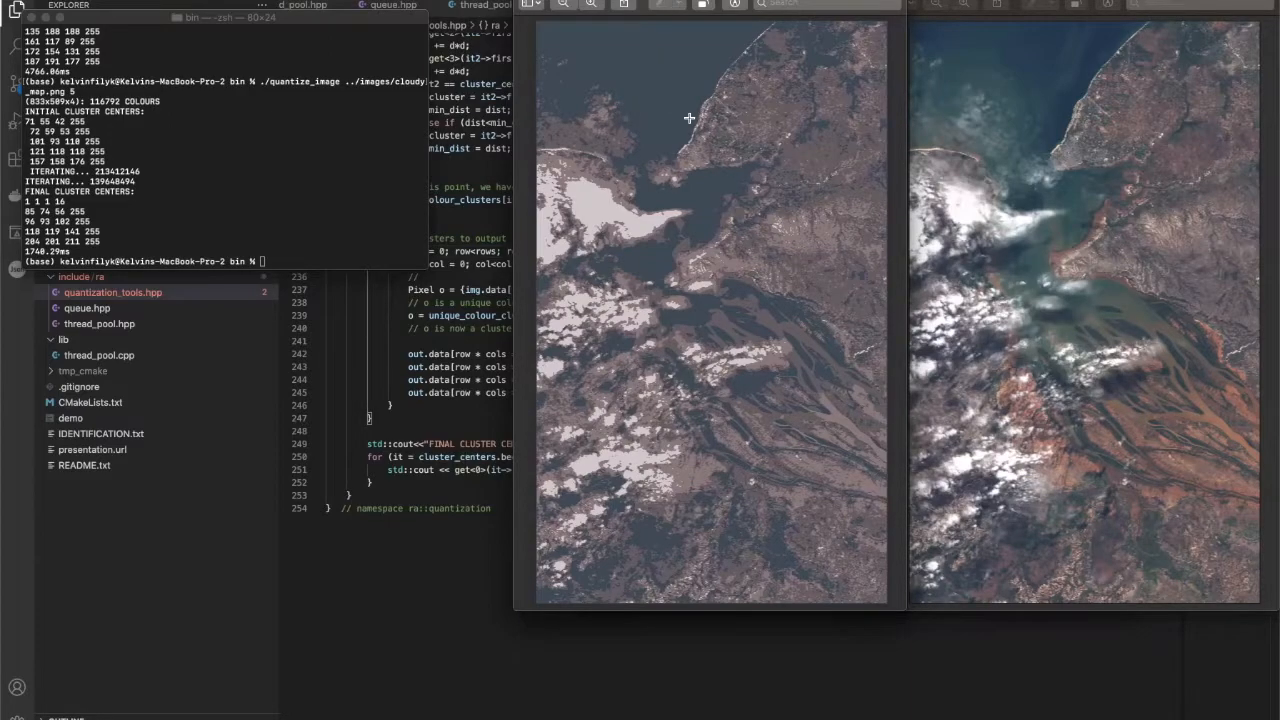
pyautogui.moveTo(598, 216)
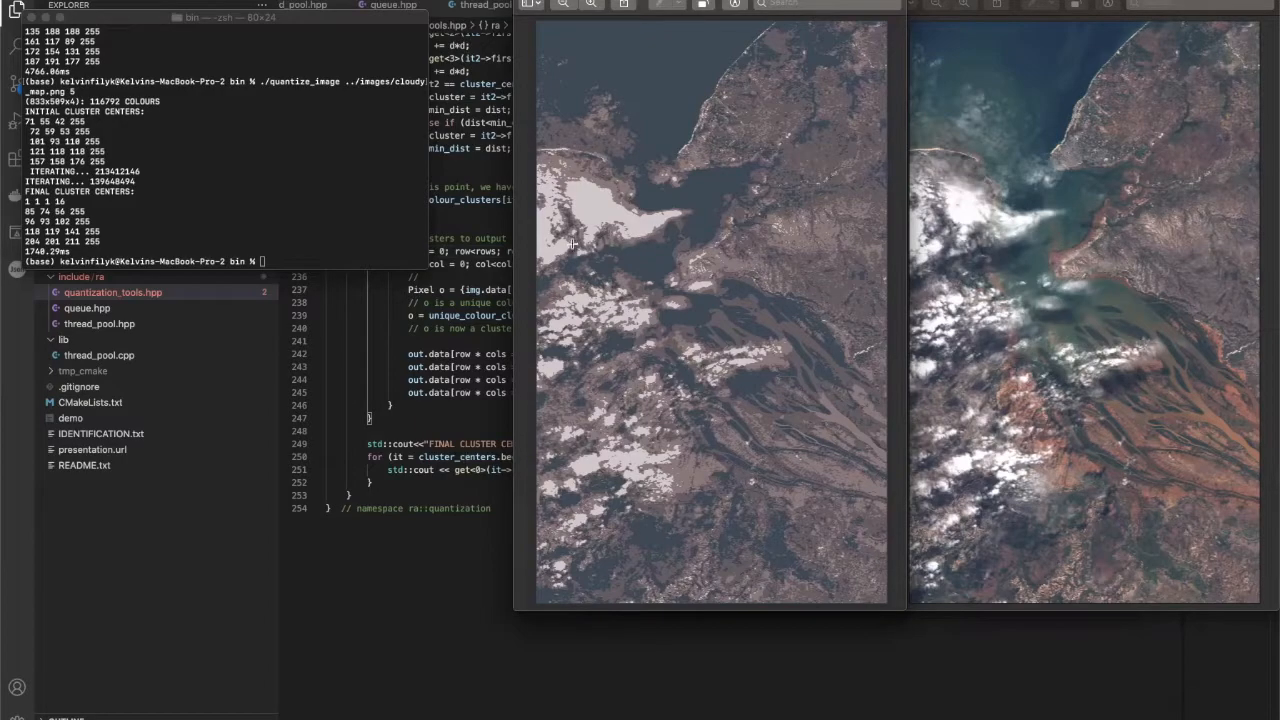
pyautogui.moveTo(632, 228)
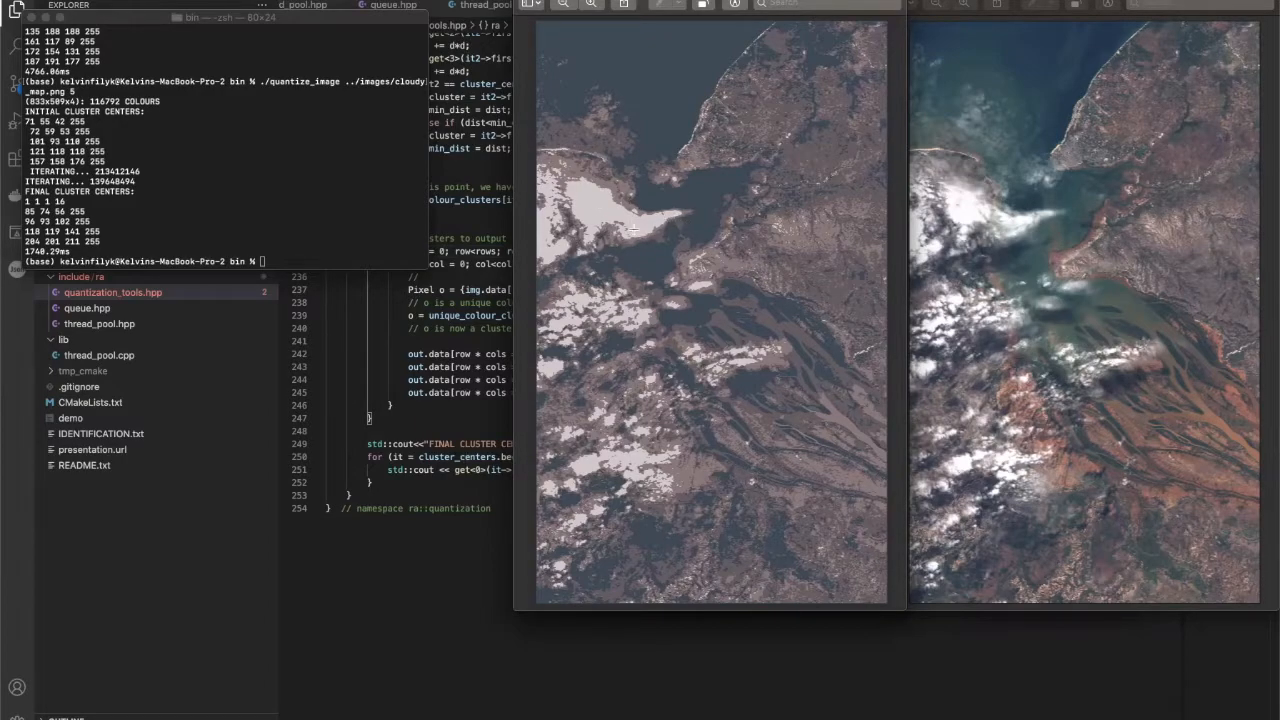
pyautogui.moveTo(680, 106)
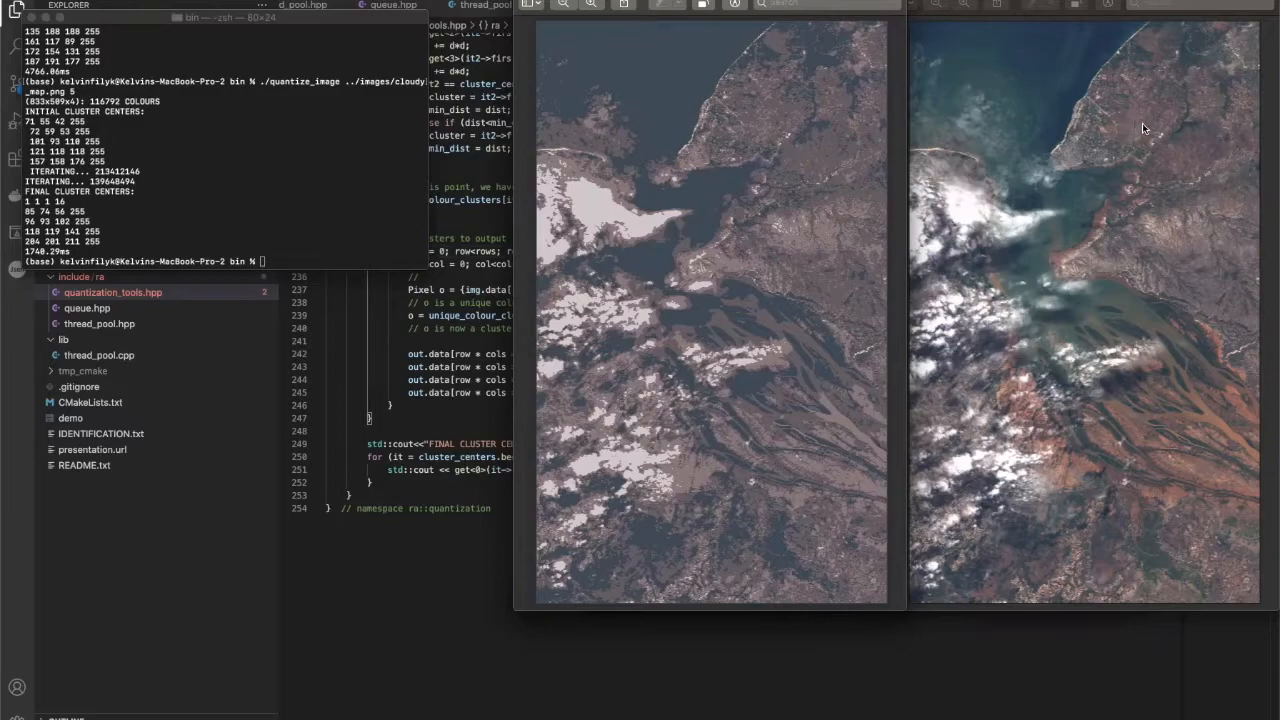
pyautogui.moveTo(1044, 470)
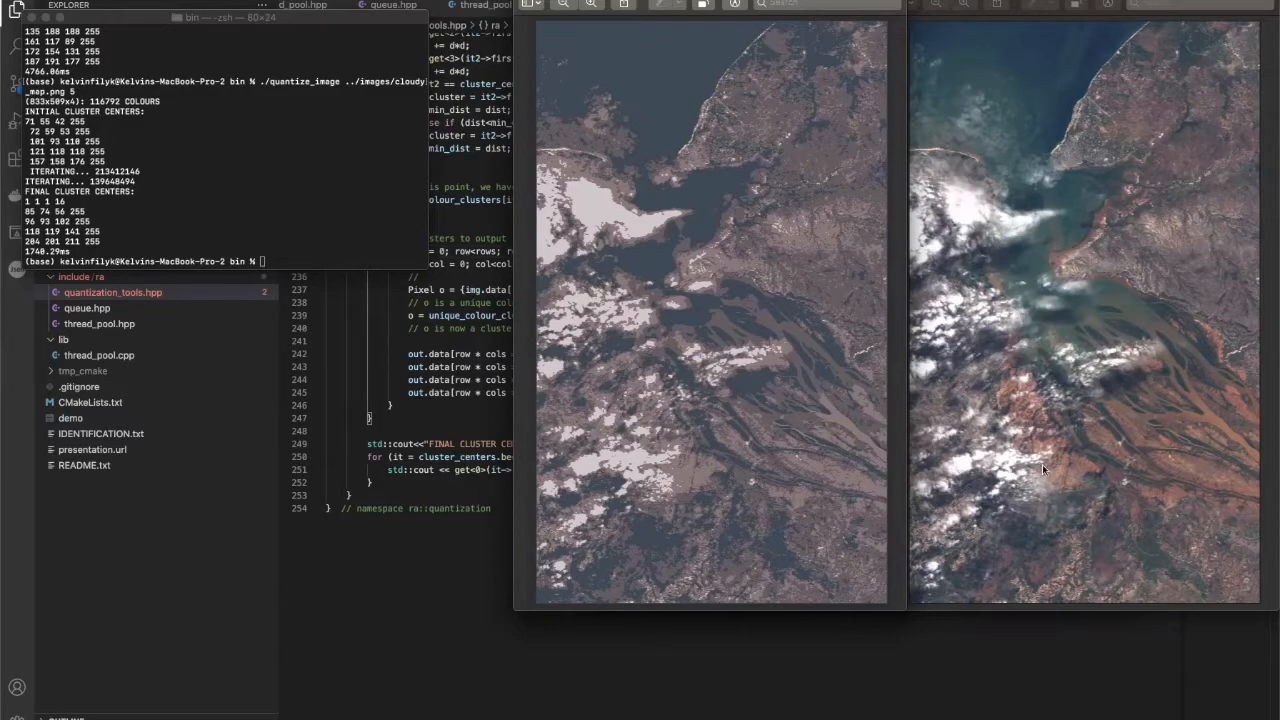
pyautogui.moveTo(632, 162)
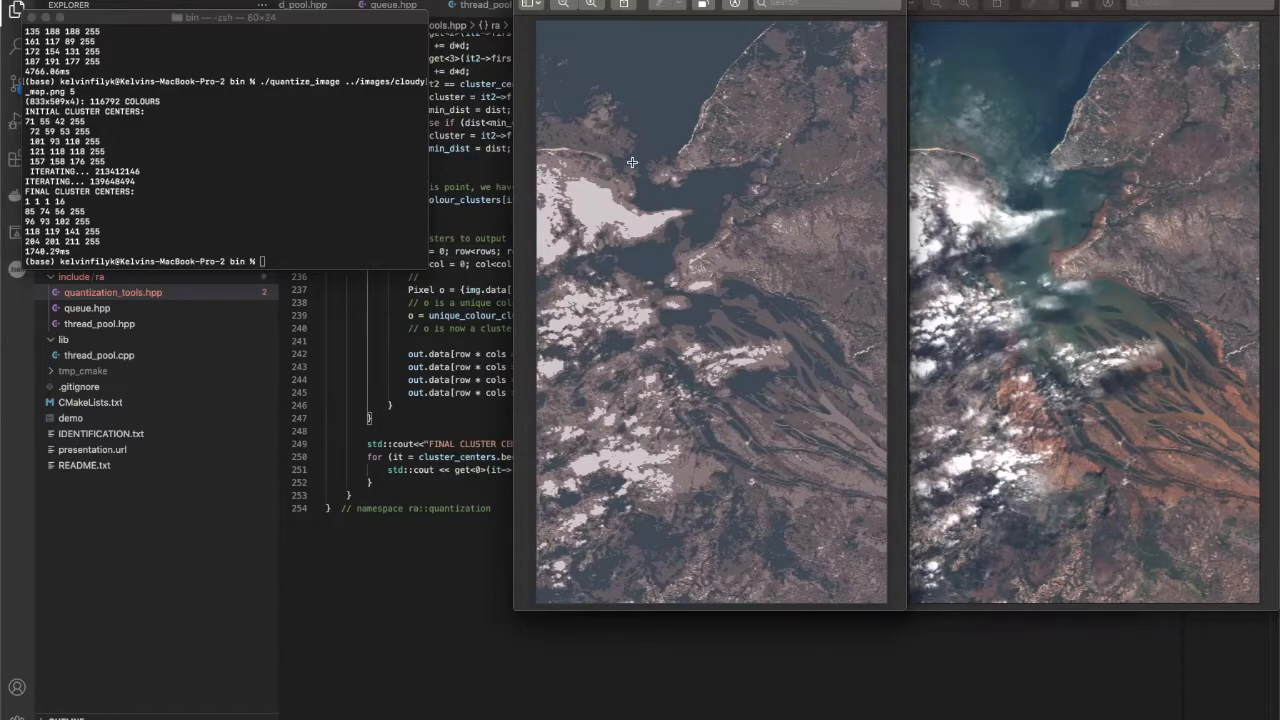
pyautogui.moveTo(728, 244)
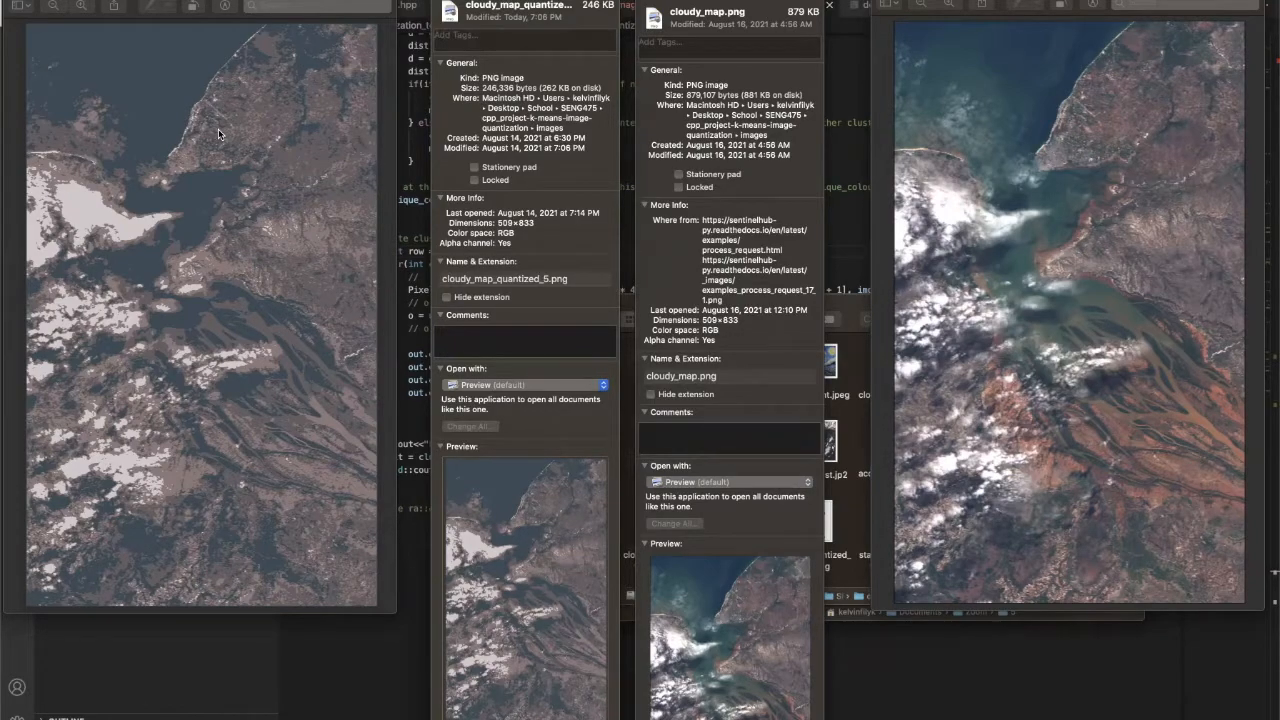
pyautogui.moveTo(252, 208)
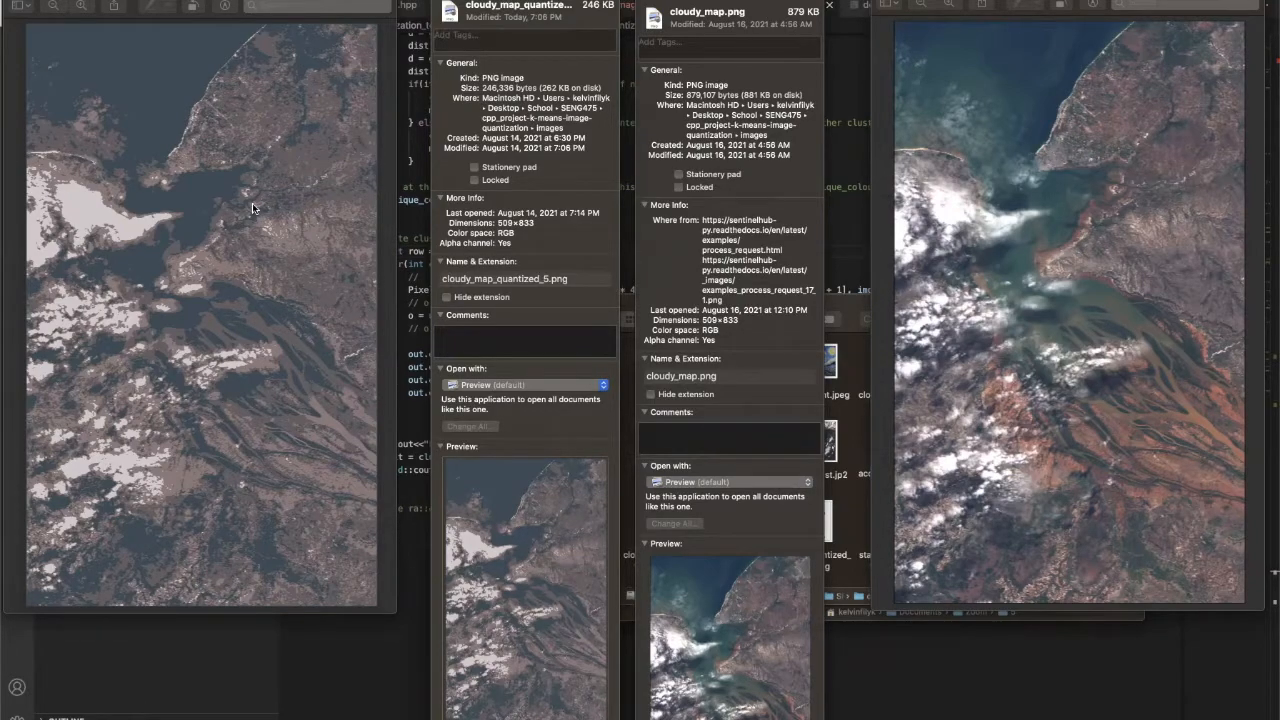
pyautogui.moveTo(96, 170)
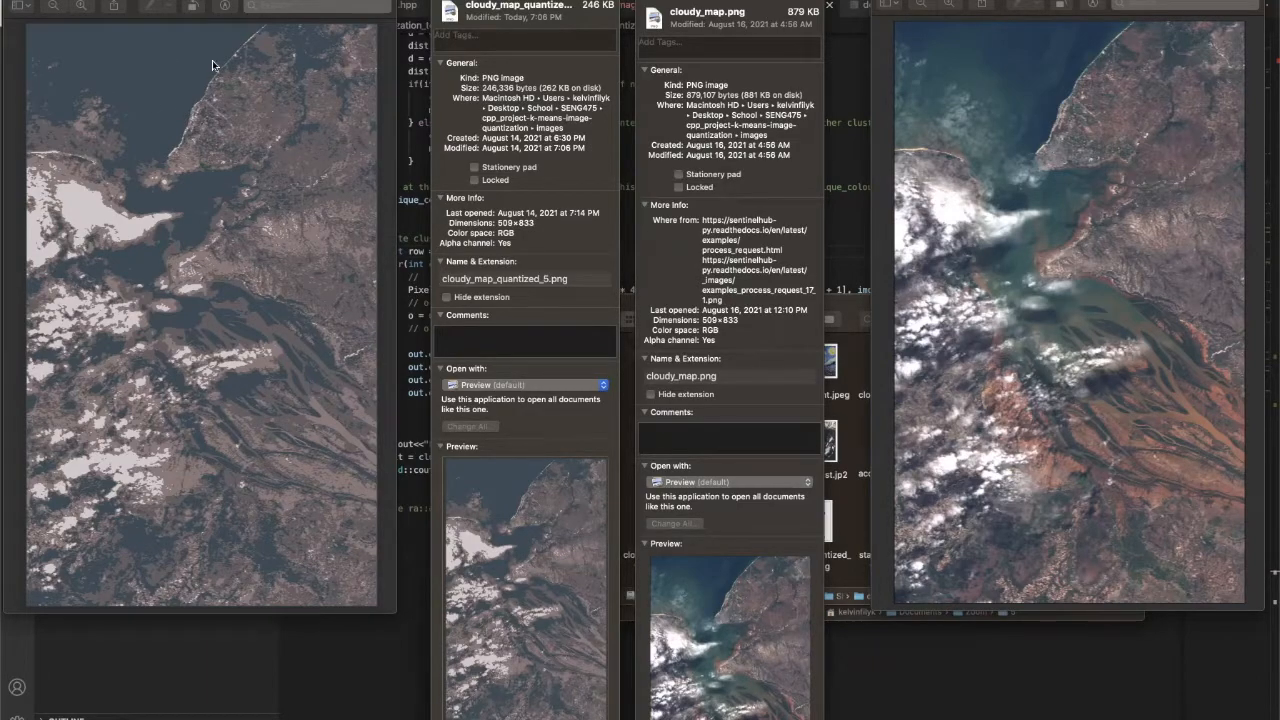
pyautogui.moveTo(180, 212)
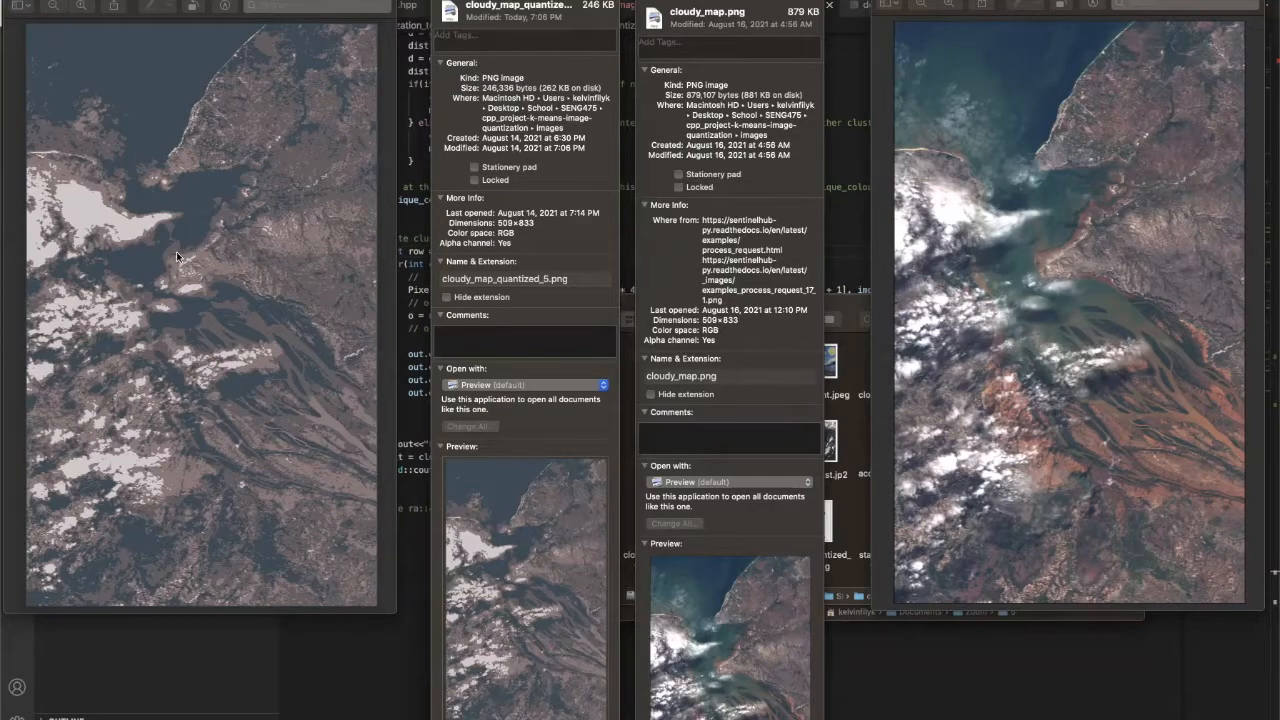
pyautogui.moveTo(184, 228)
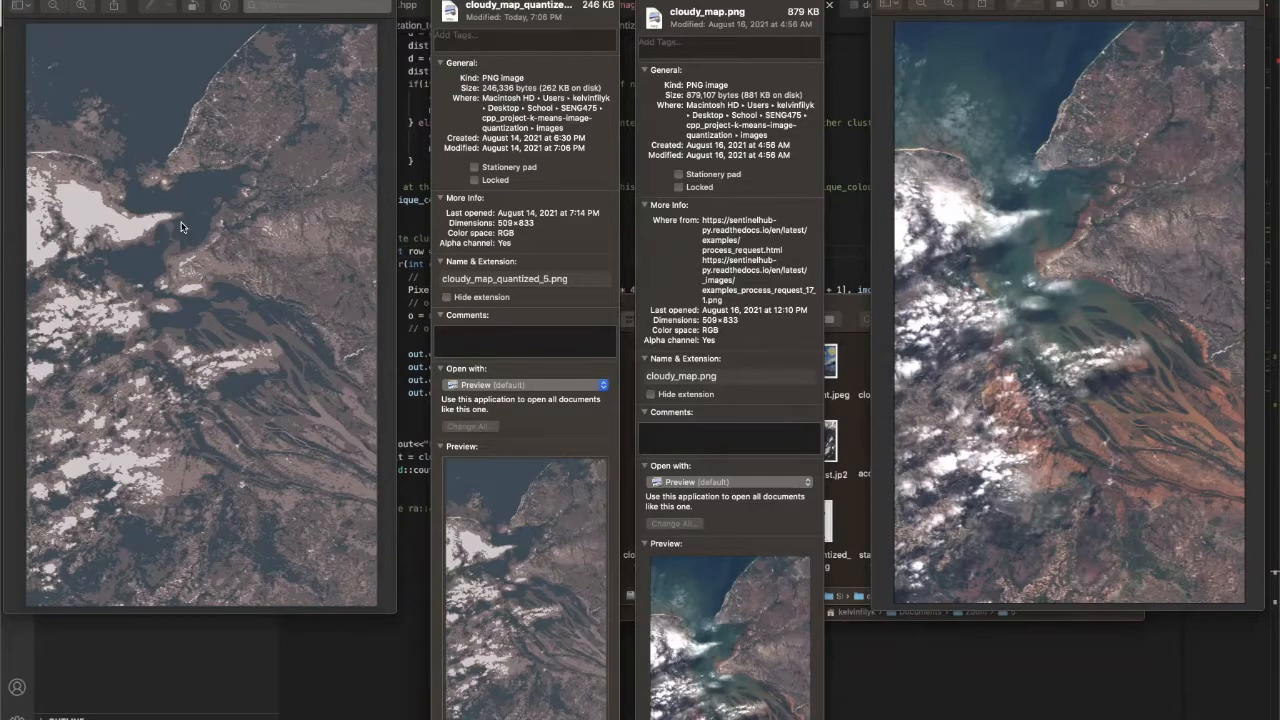
pyautogui.moveTo(1108, 110)
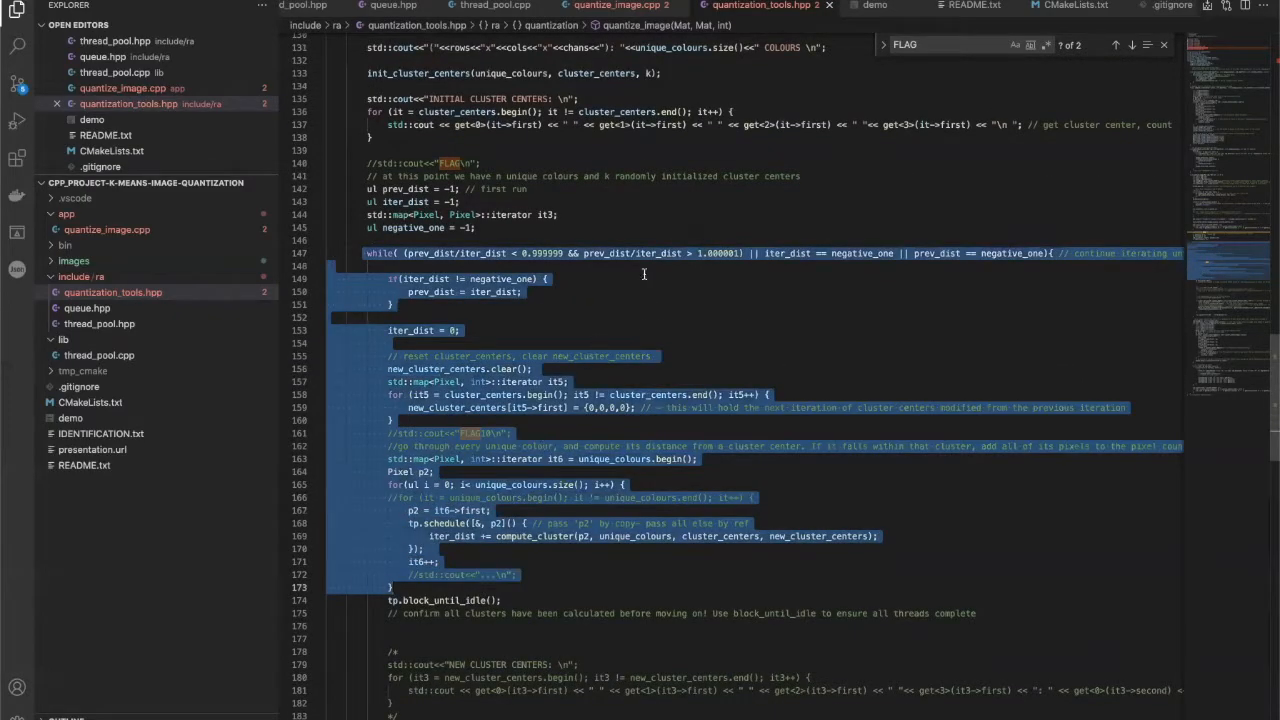
# Step: Highlight the loop's distance-ratio stopping condition and reveal the parallel distance computation below
pyautogui.click(744, 252)
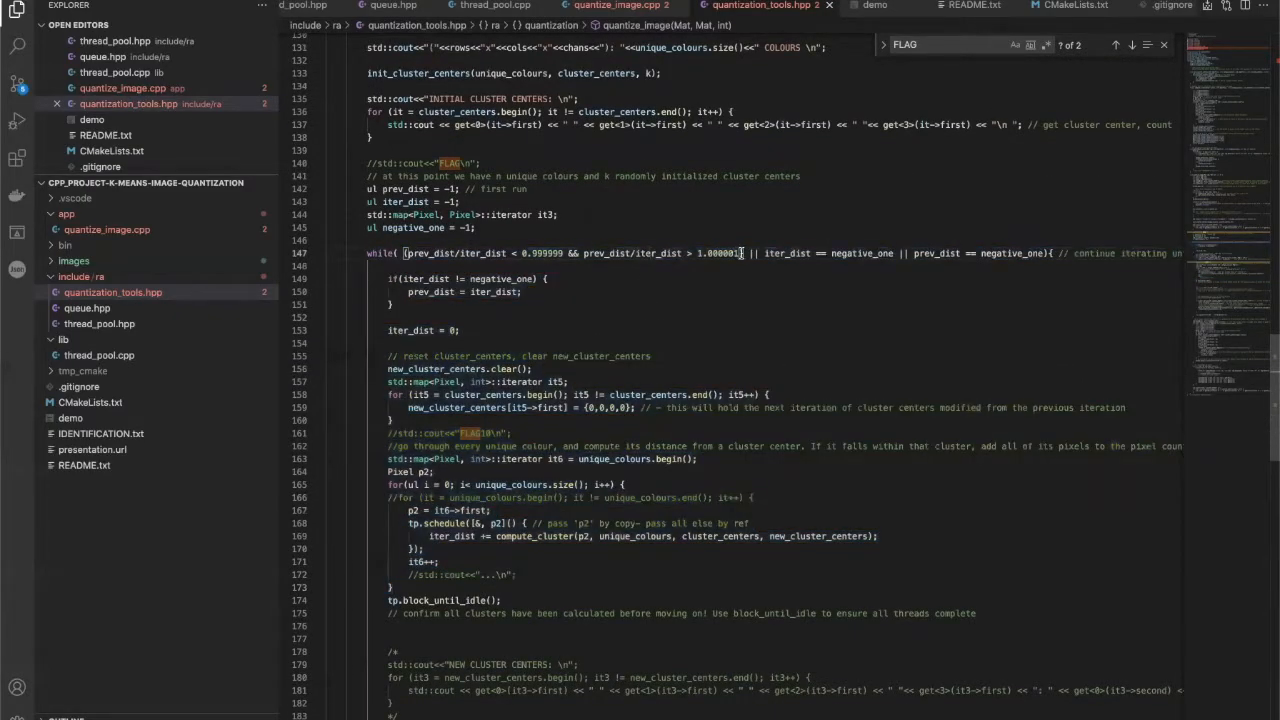
pyautogui.moveTo(484, 252); pyautogui.dragTo(744, 252)
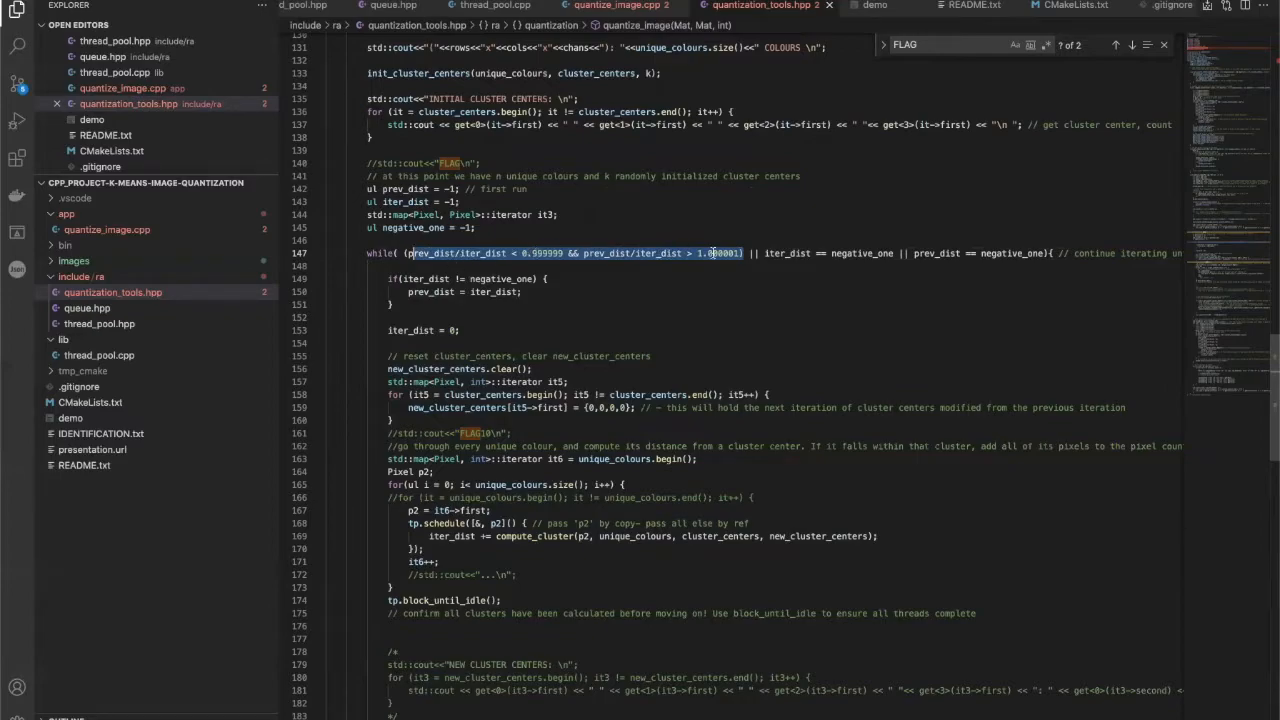
pyautogui.scroll(-3)
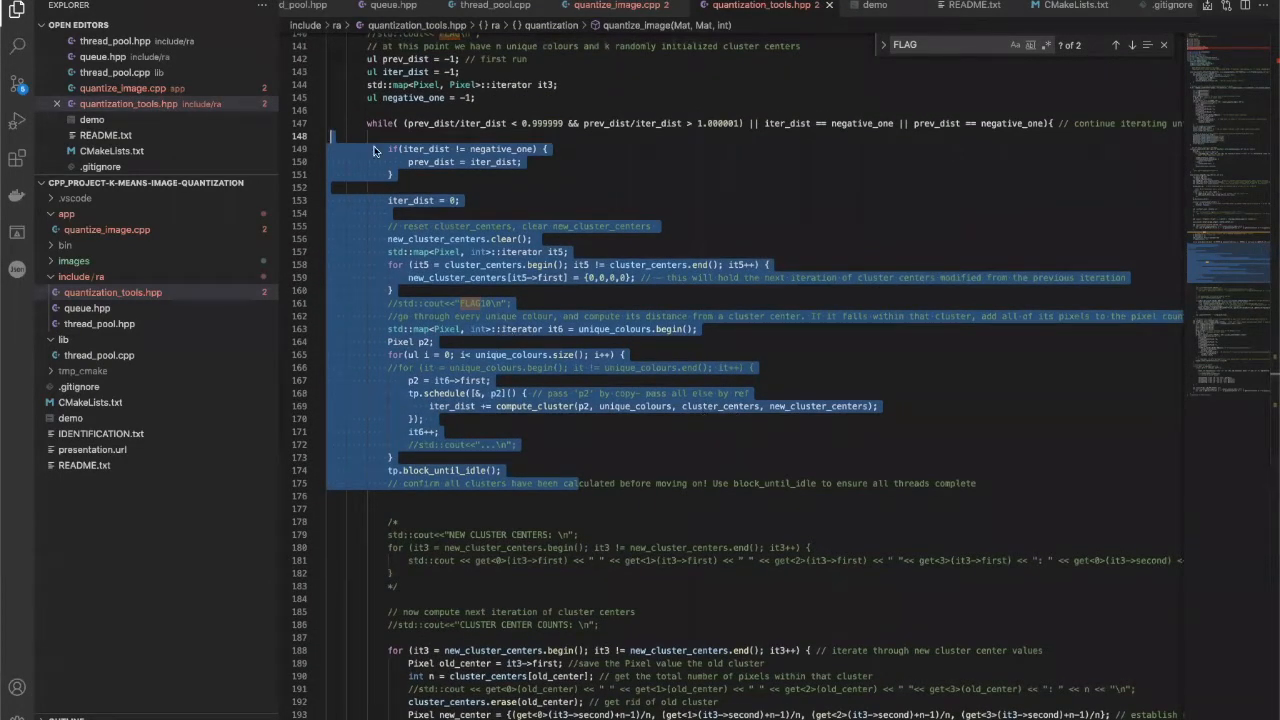
pyautogui.moveTo(424, 474)
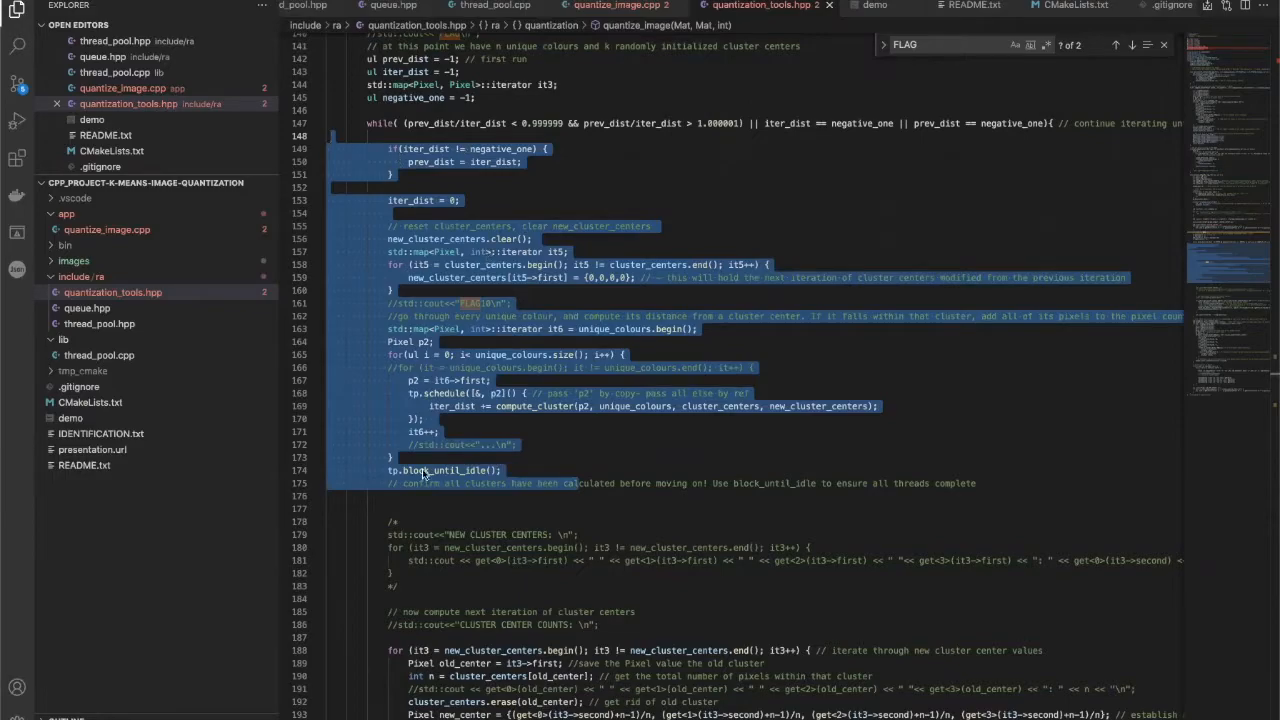
pyautogui.moveTo(500, 236)
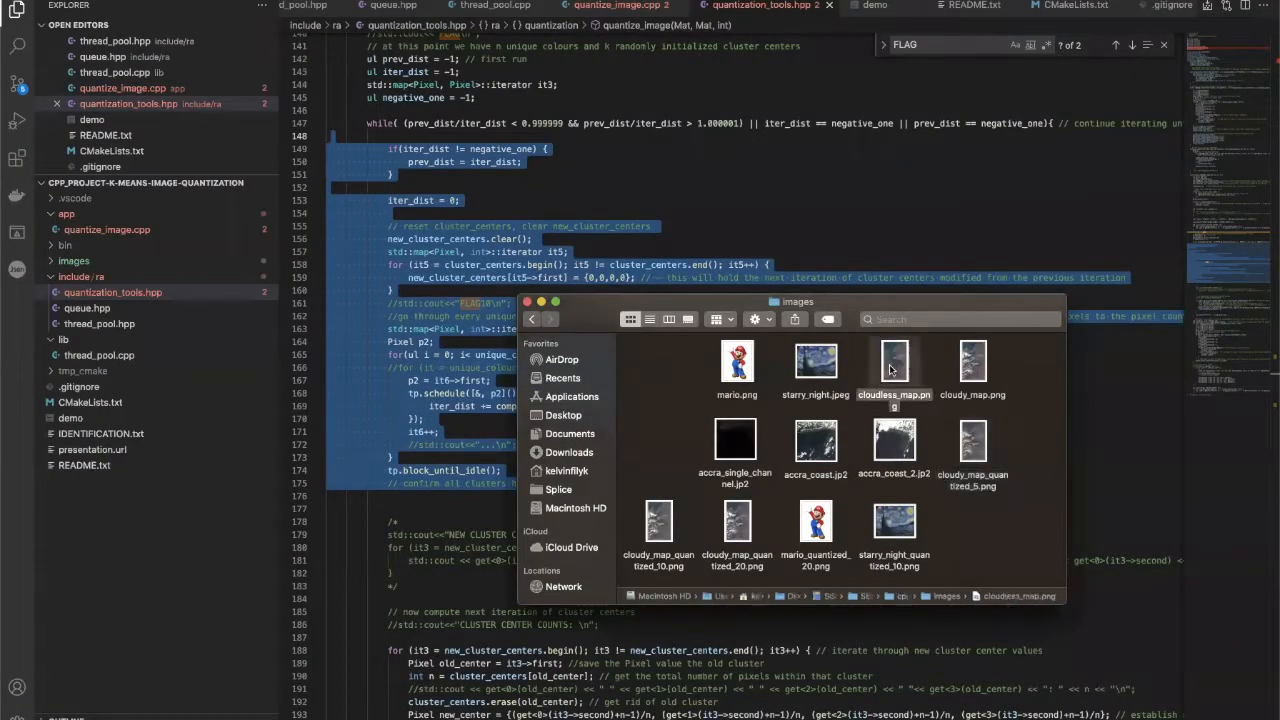
# Step: Show cloudy_map.png from the images folder in Preview
pyautogui.click(892, 364)
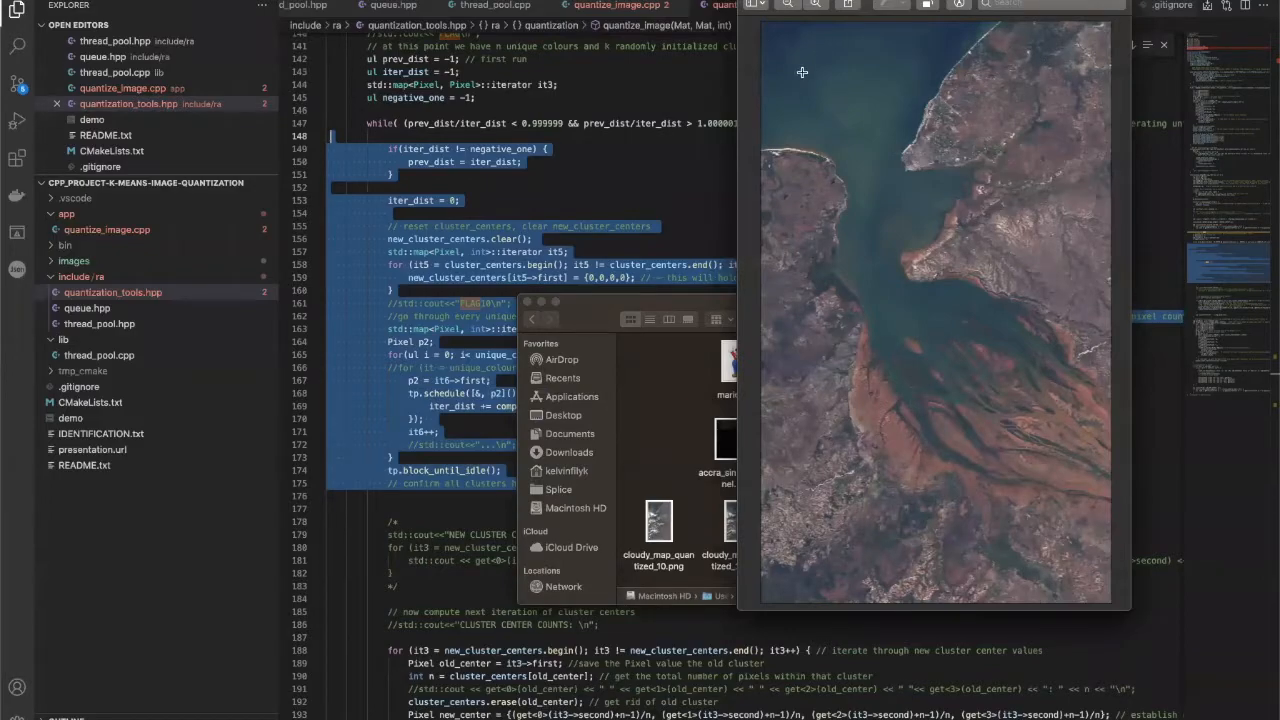
pyautogui.moveTo(806, 224)
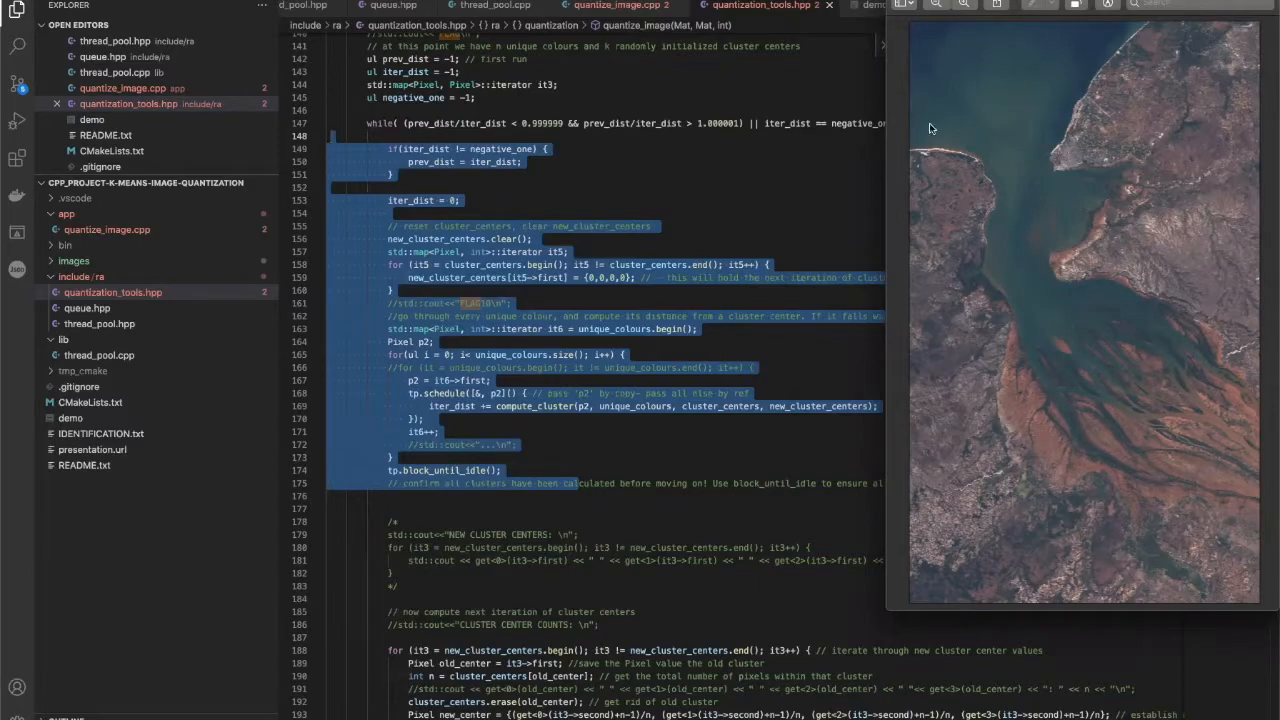
pyautogui.moveTo(1024, 120)
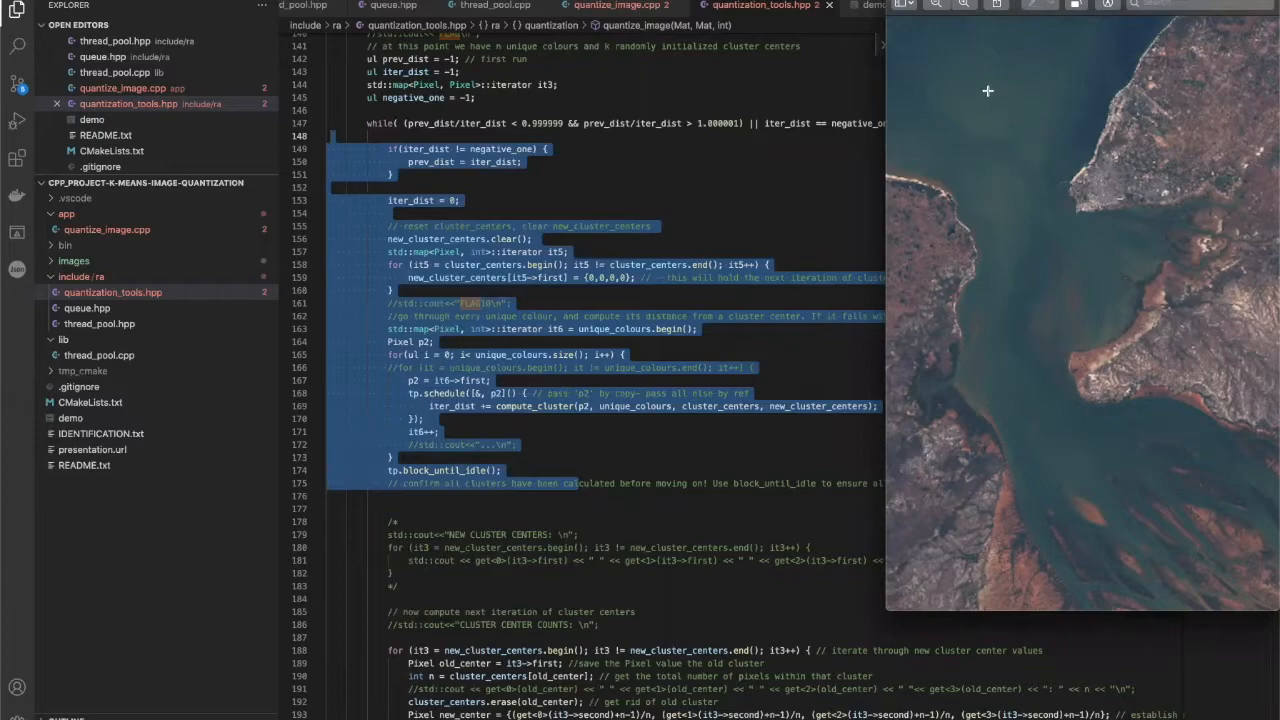
pyautogui.moveTo(1004, 98)
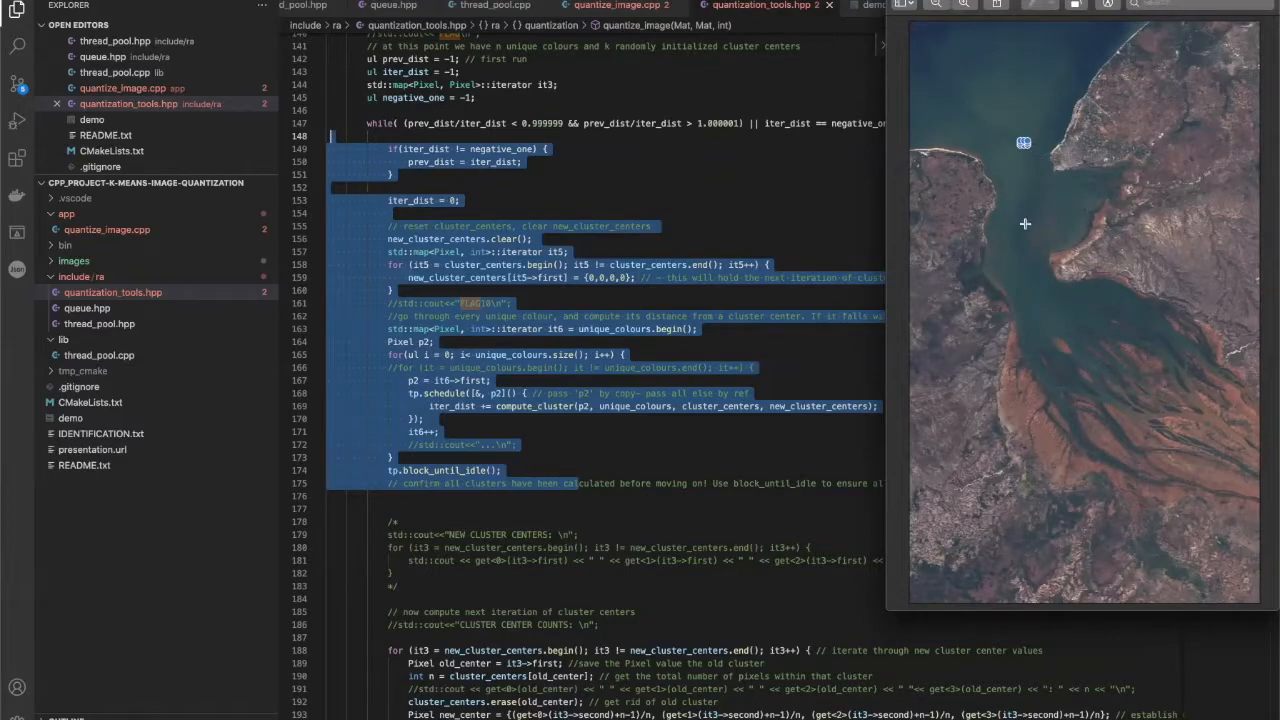
pyautogui.moveTo(636, 264)
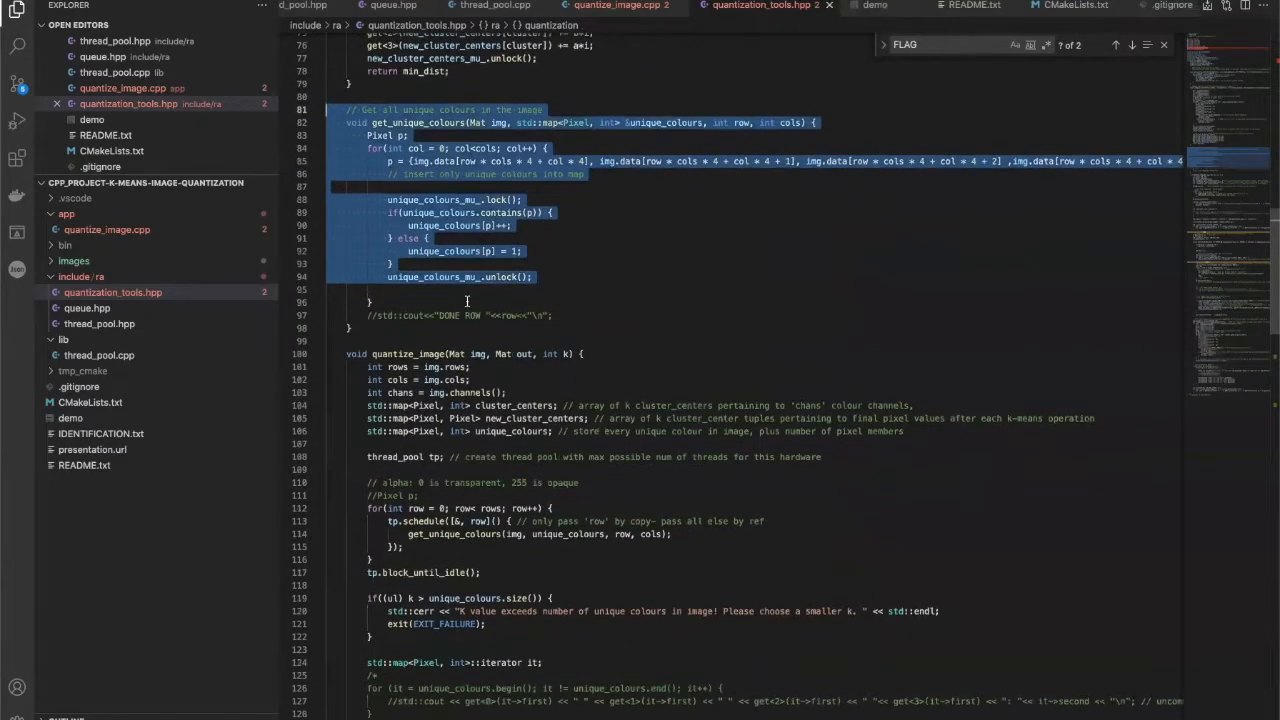
# Step: Scroll down to the code assigning unique colours to nearest clusters and writing output pixels
pyautogui.scroll(-3)
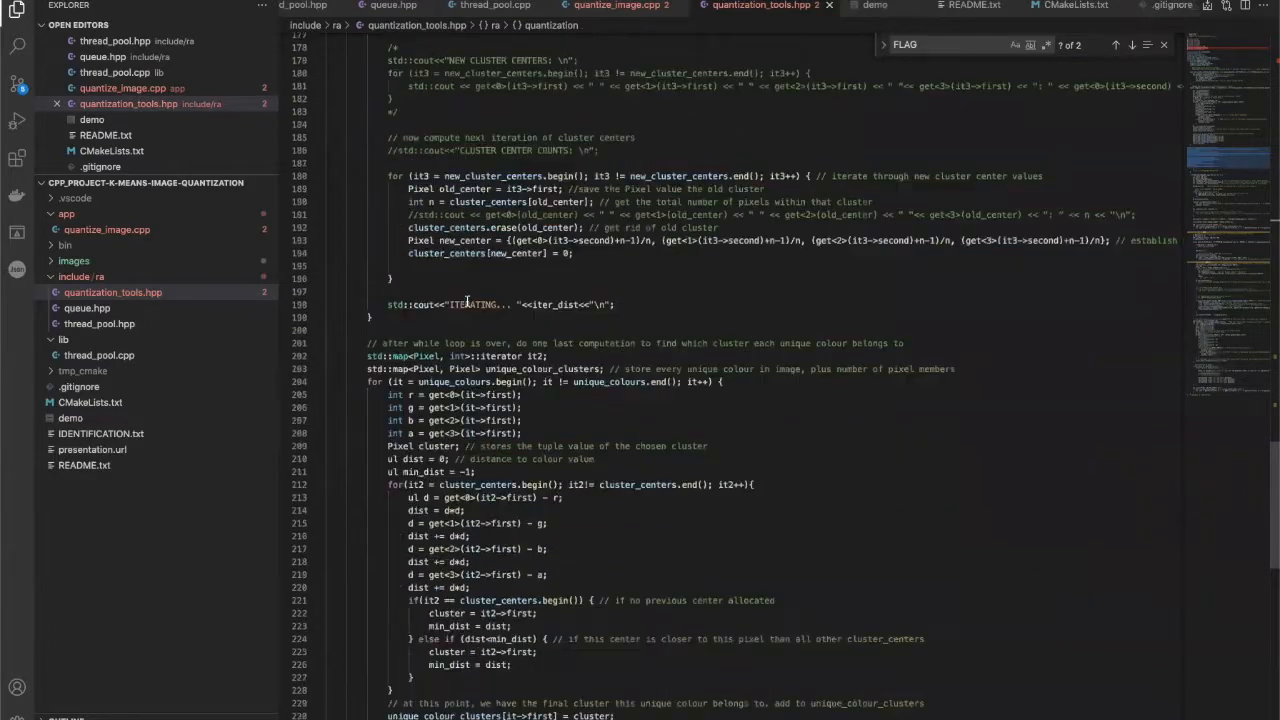
pyautogui.scroll(-3)
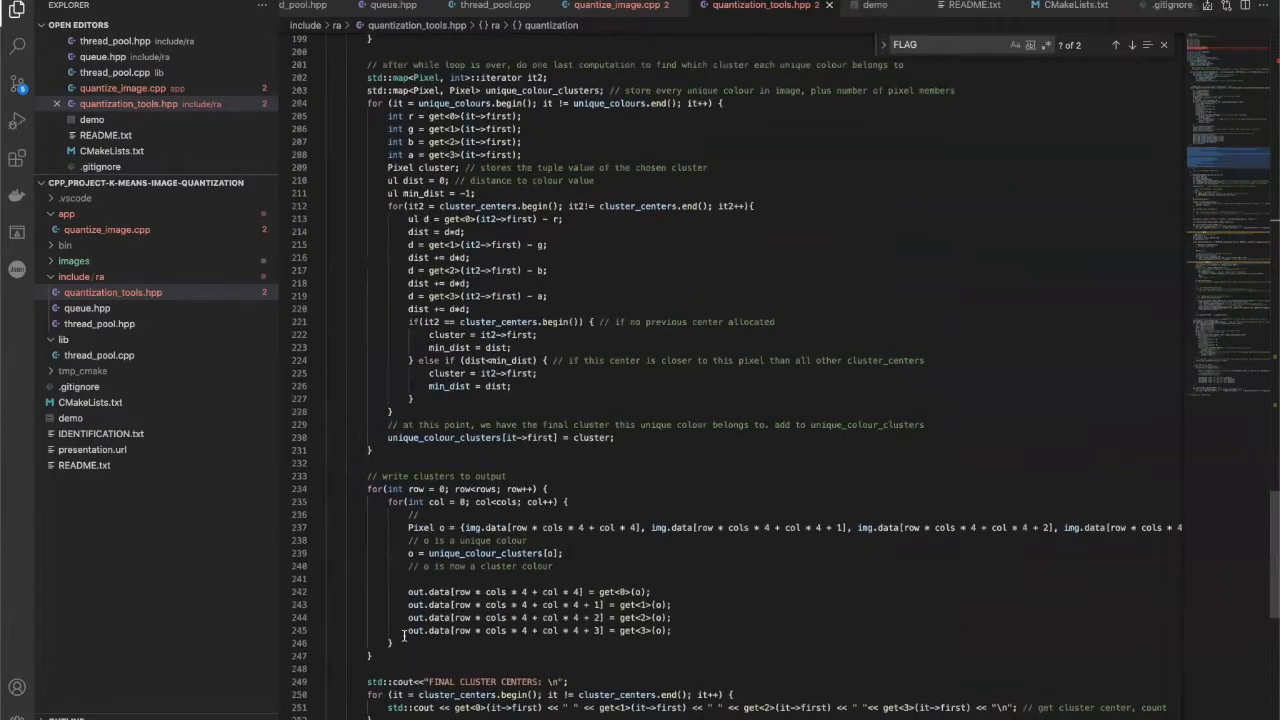